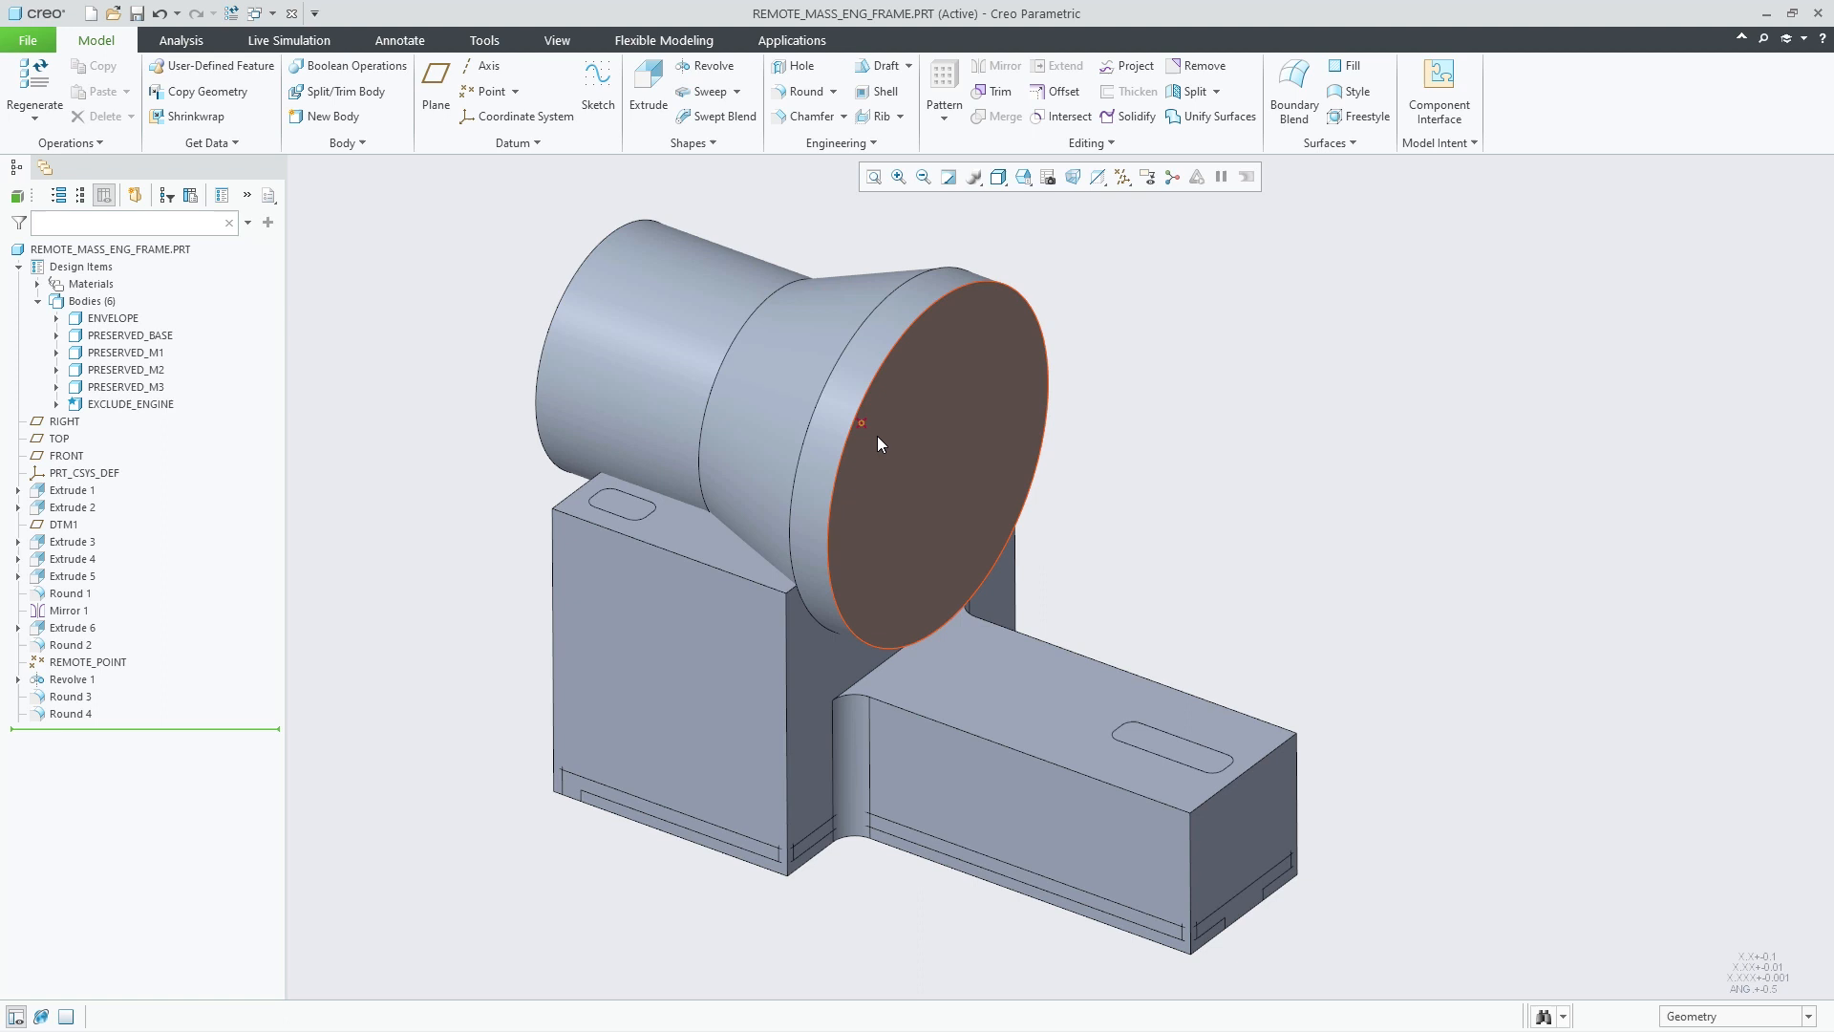
- Select REMOTE_POINT and launch the Generative Design study from the Applications modules
left_click(862, 425)
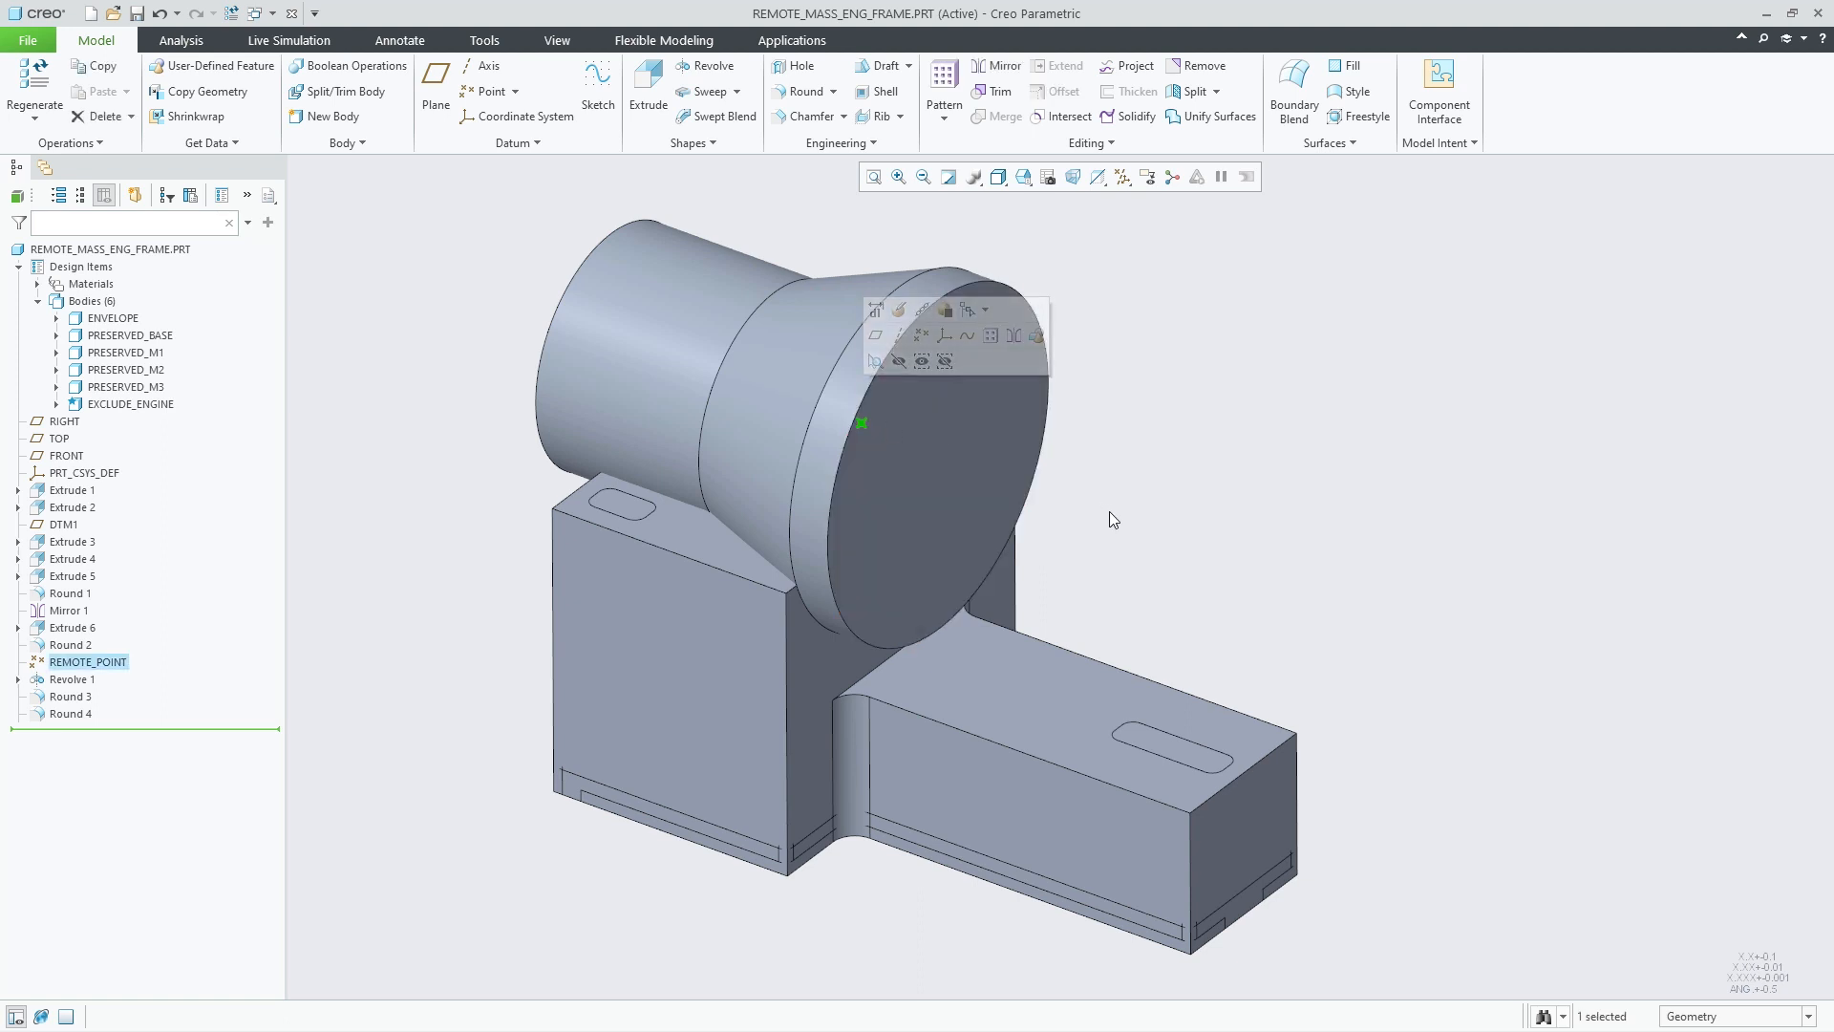
left_click(791, 40)
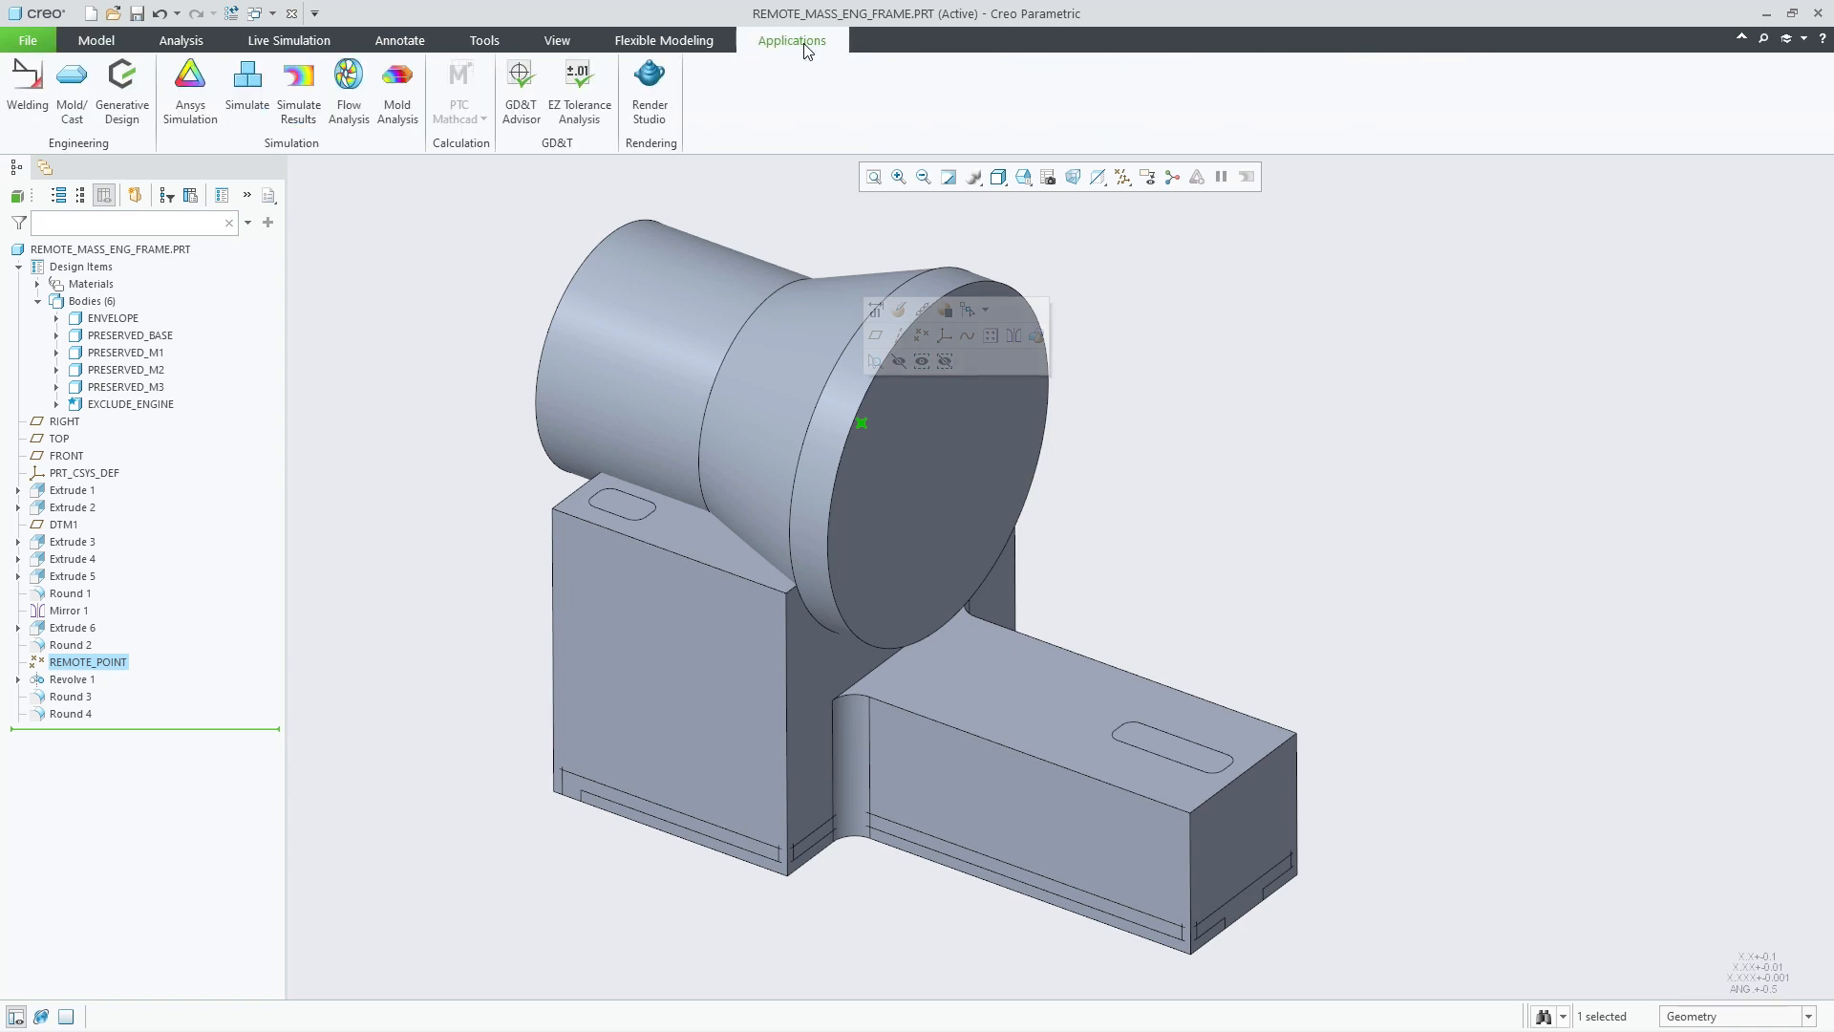
left_click(123, 91)
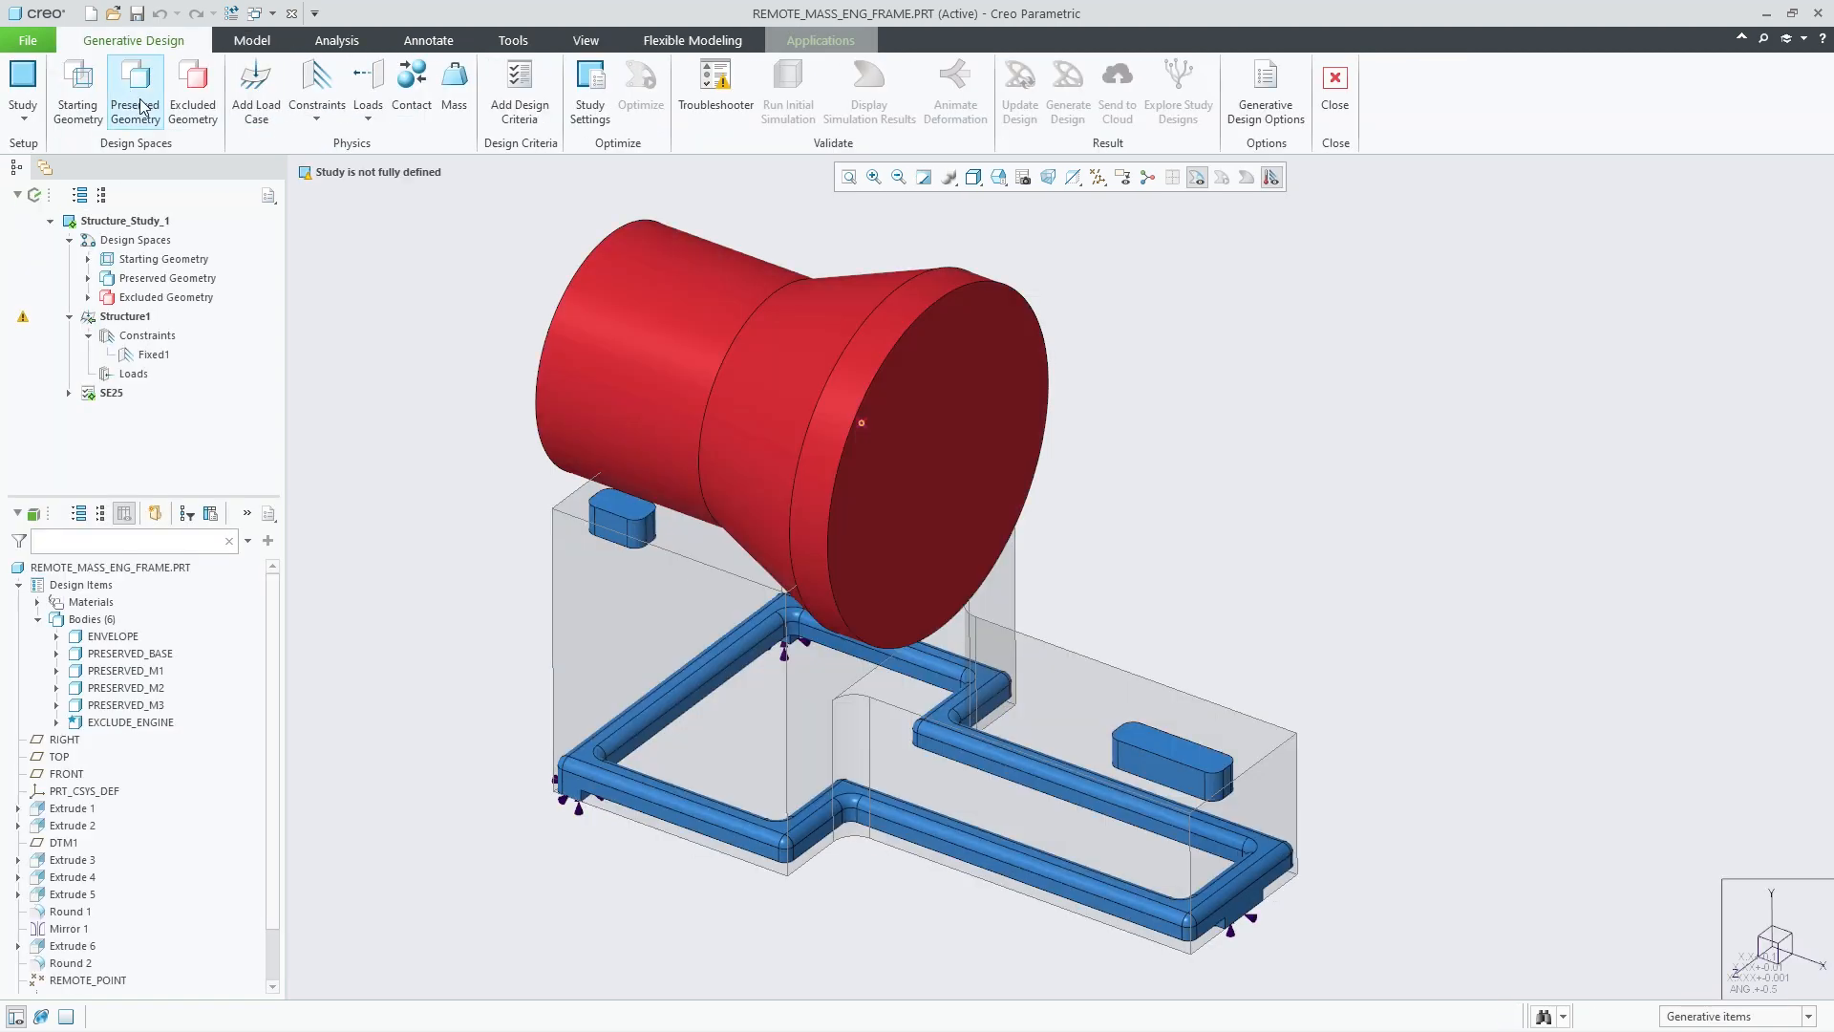
mouse_move(363, 275)
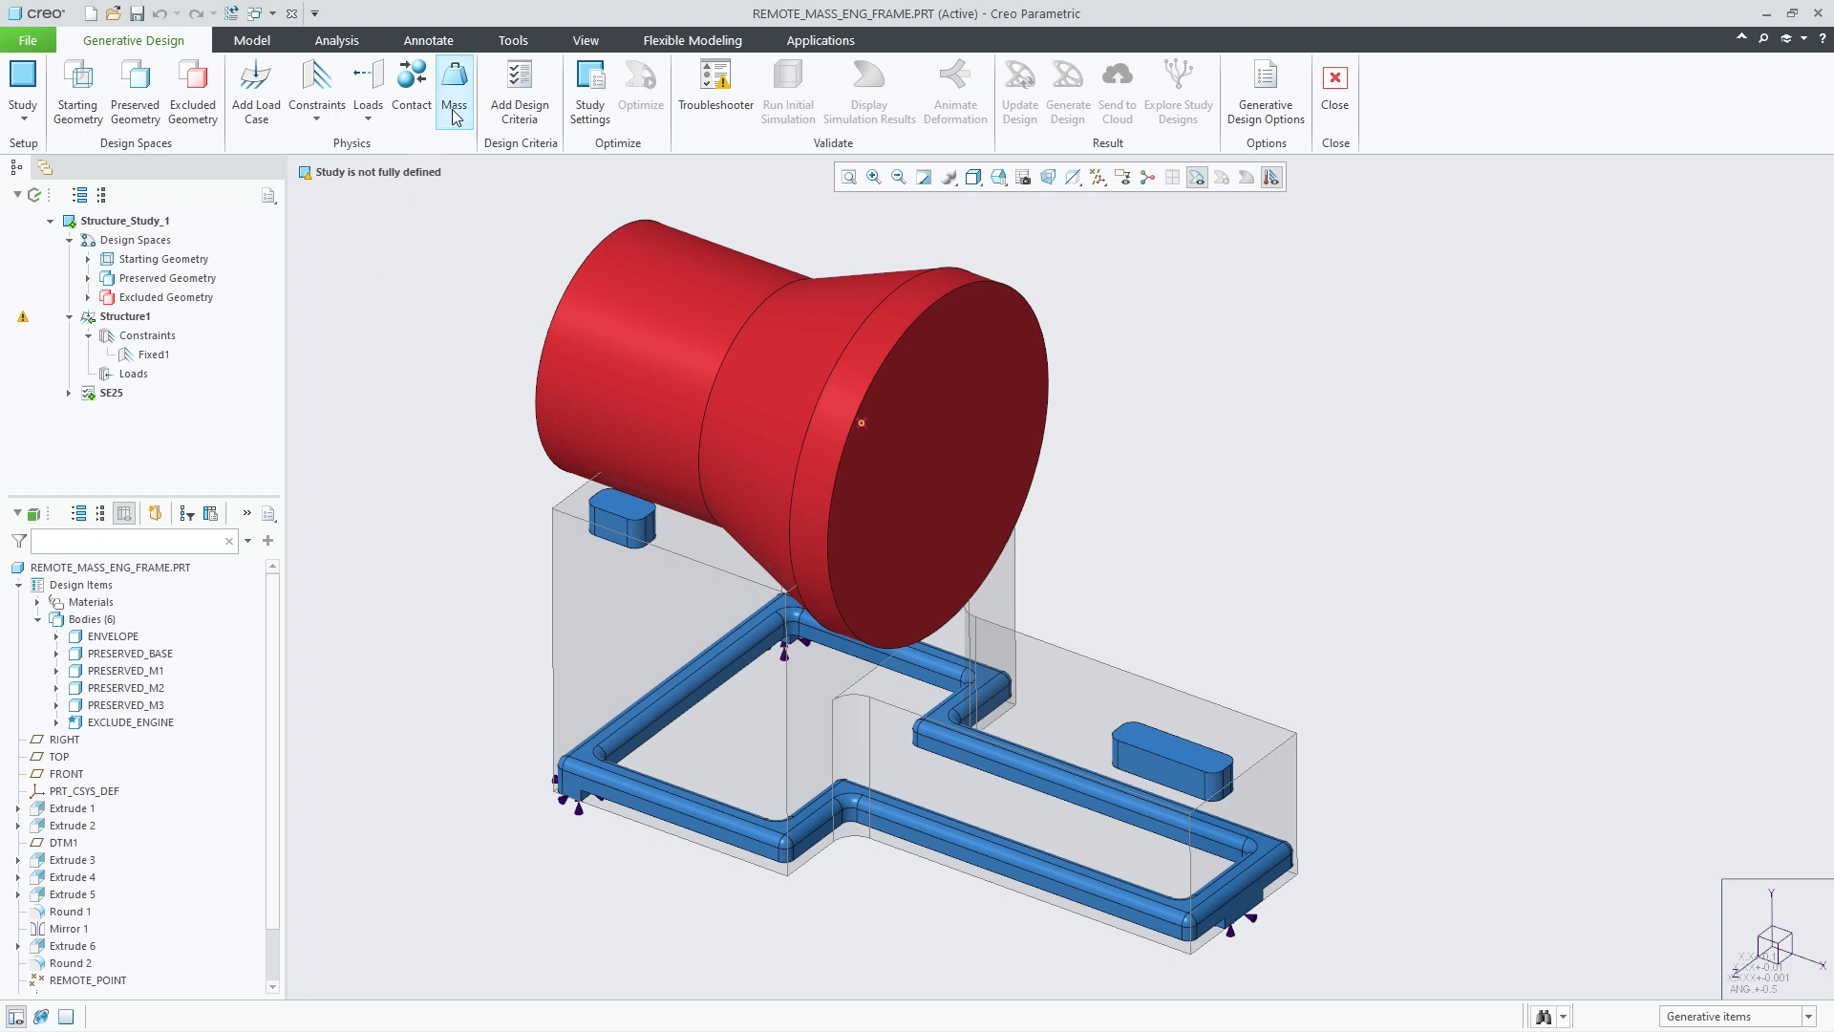
mouse_move(454, 92)
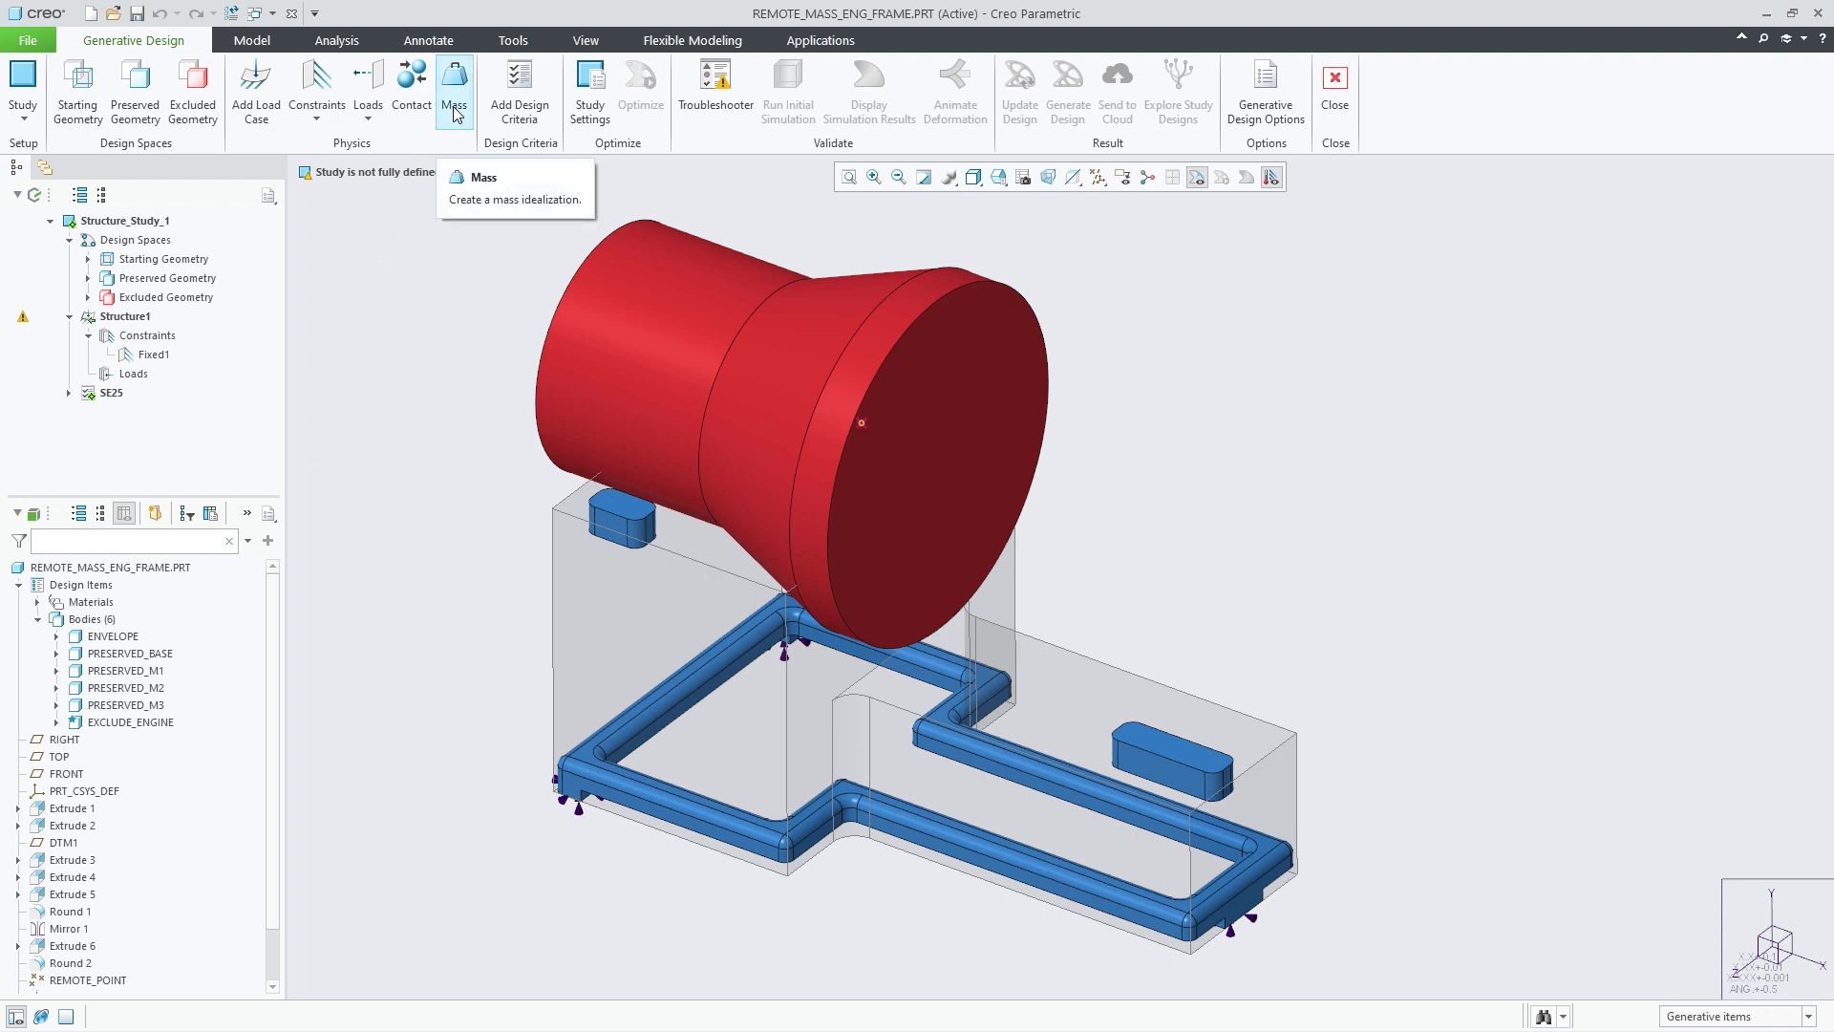
mouse_move(600, 332)
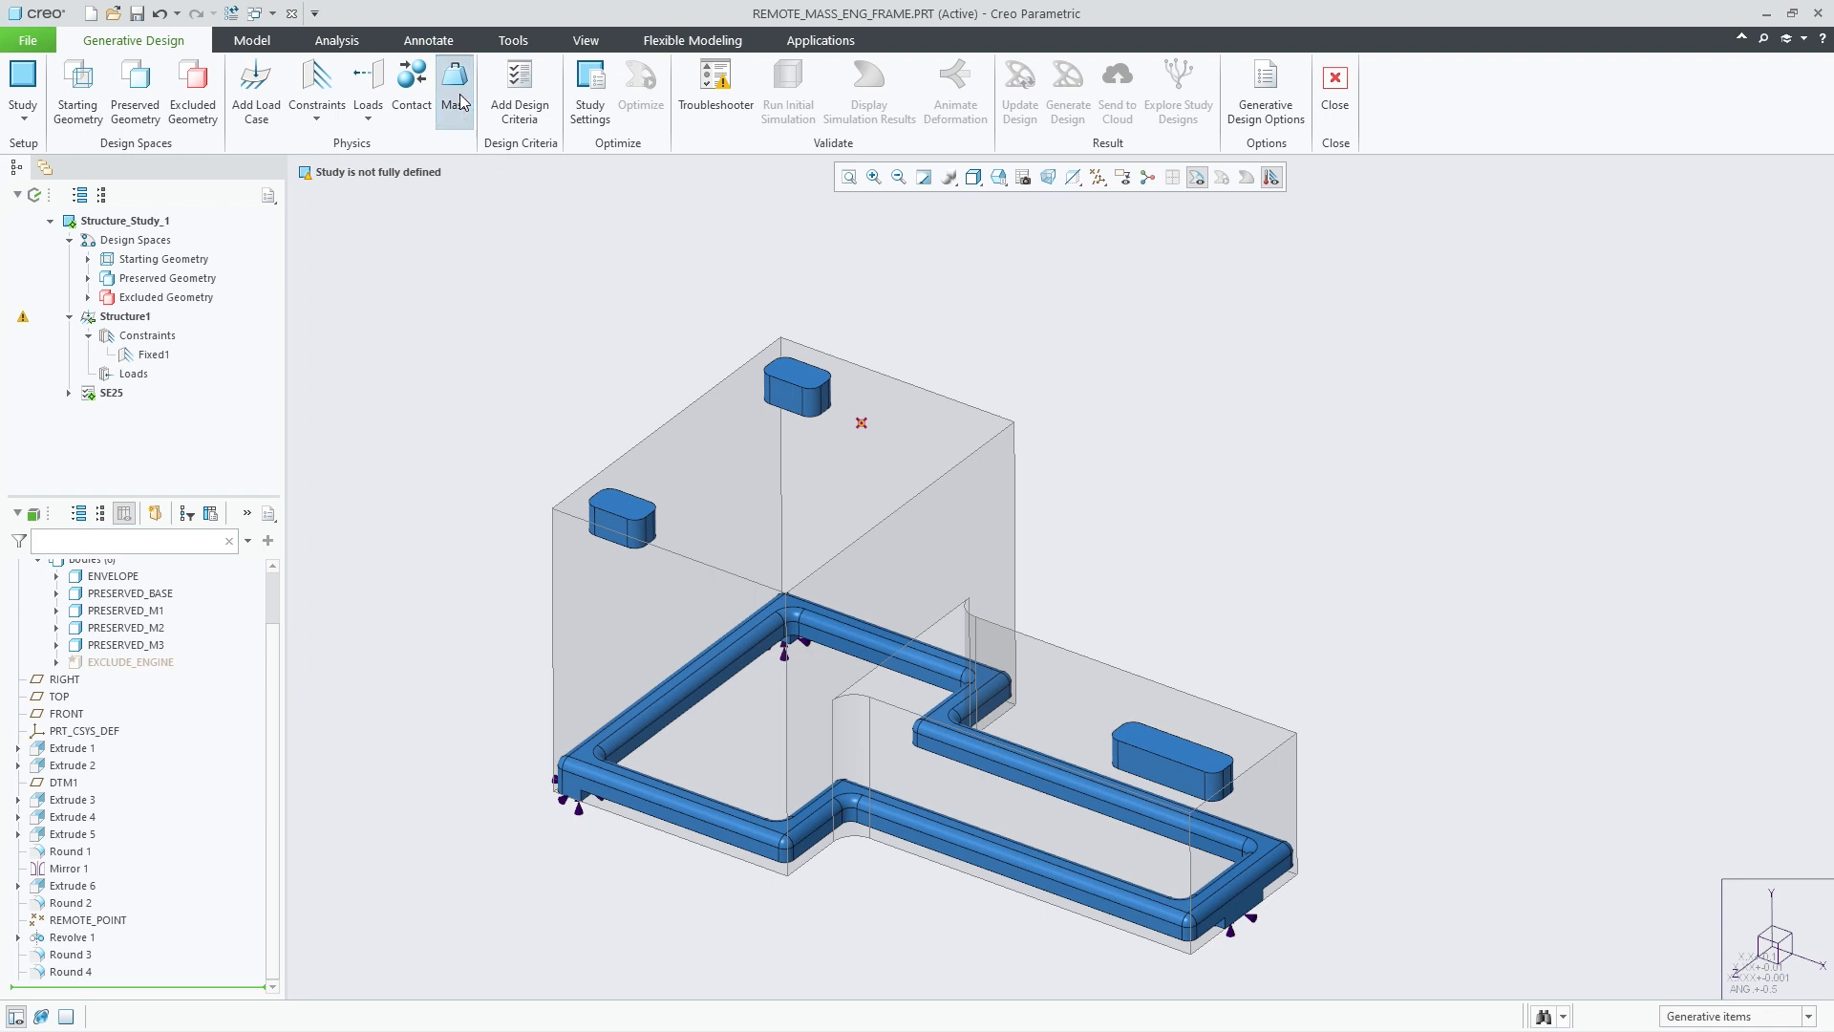
- Define a point mass at REMOTE_POINT tied to the three mount pads with Deformable behaviour
left_click(454, 88)
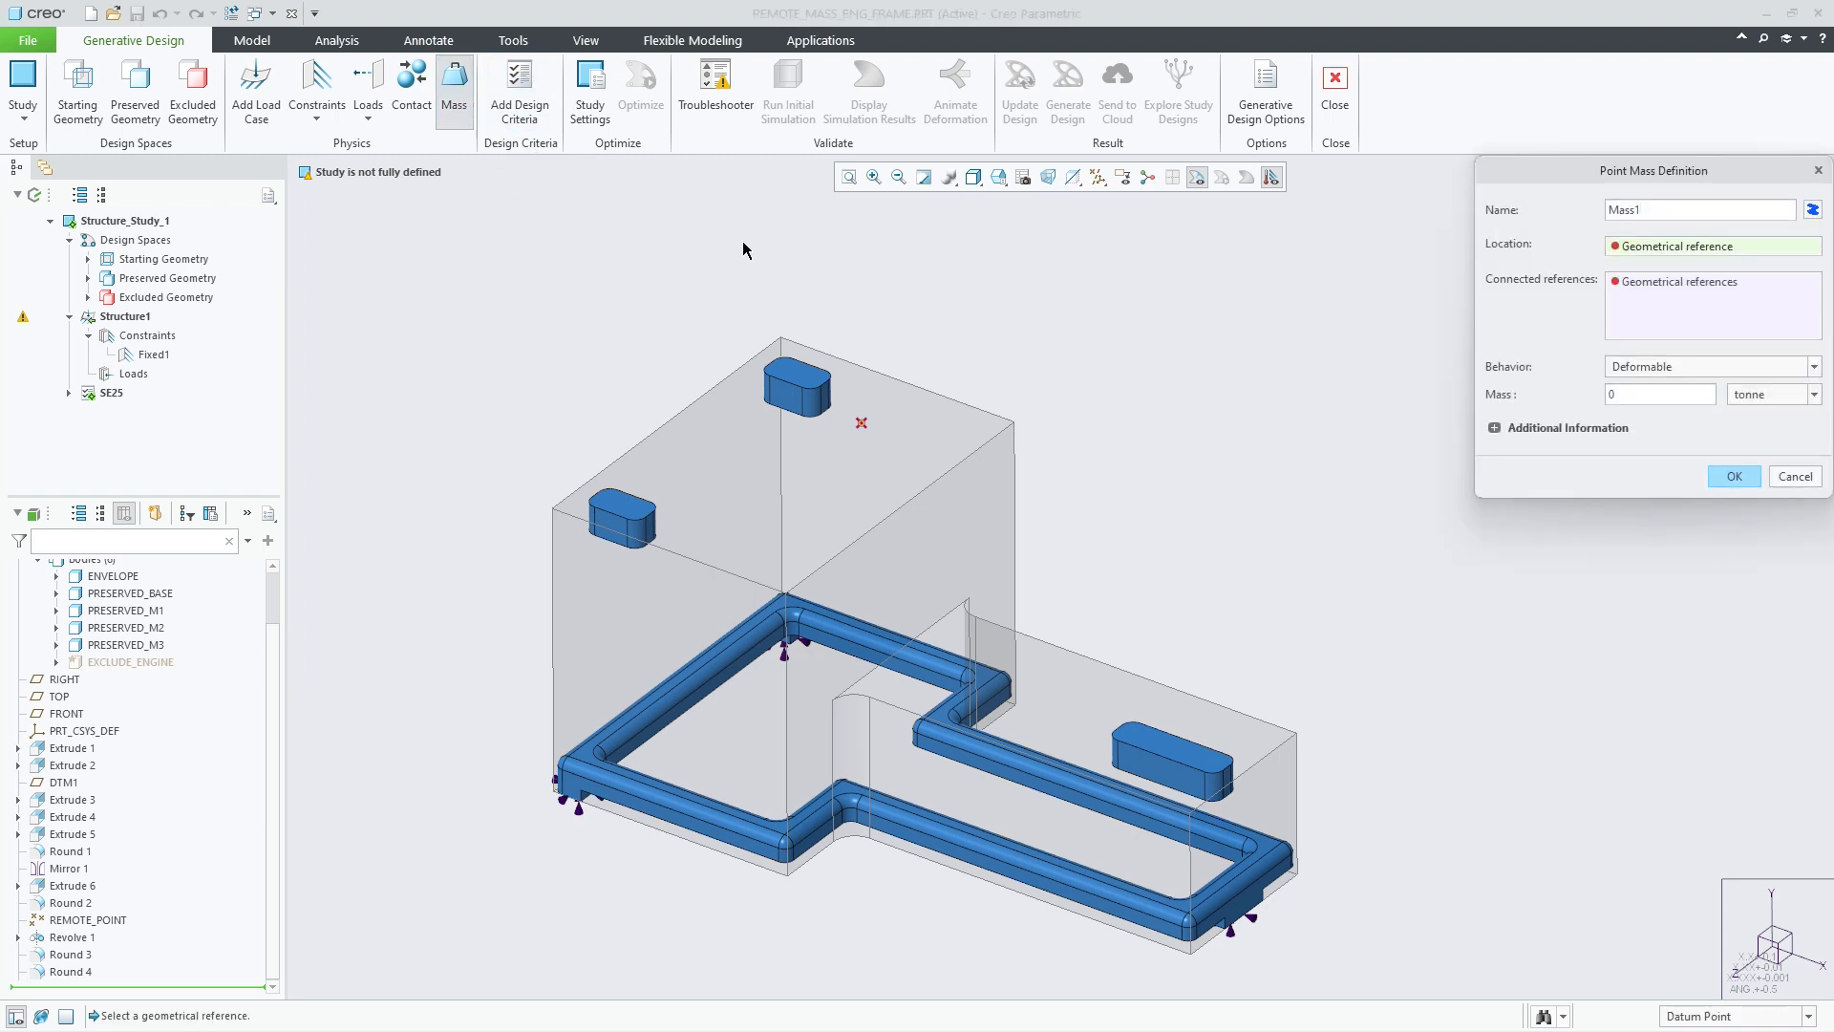
left_click(88, 919)
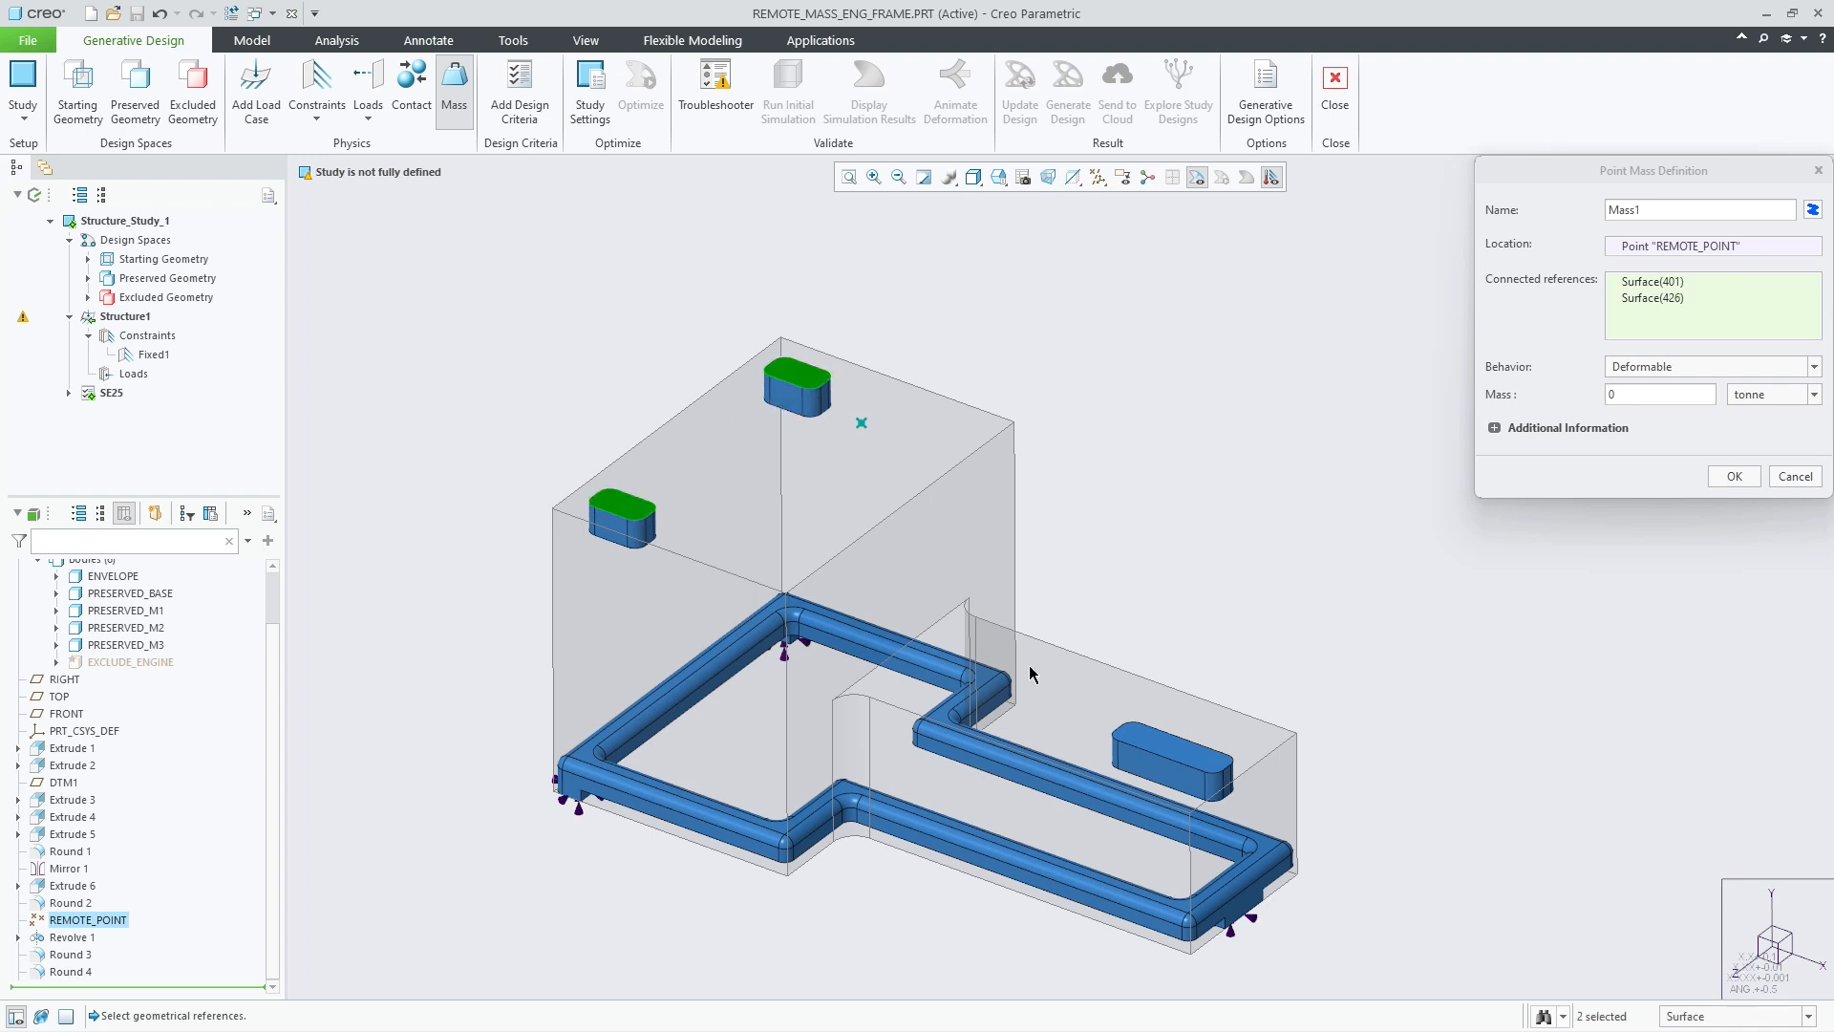
left_click(1169, 754)
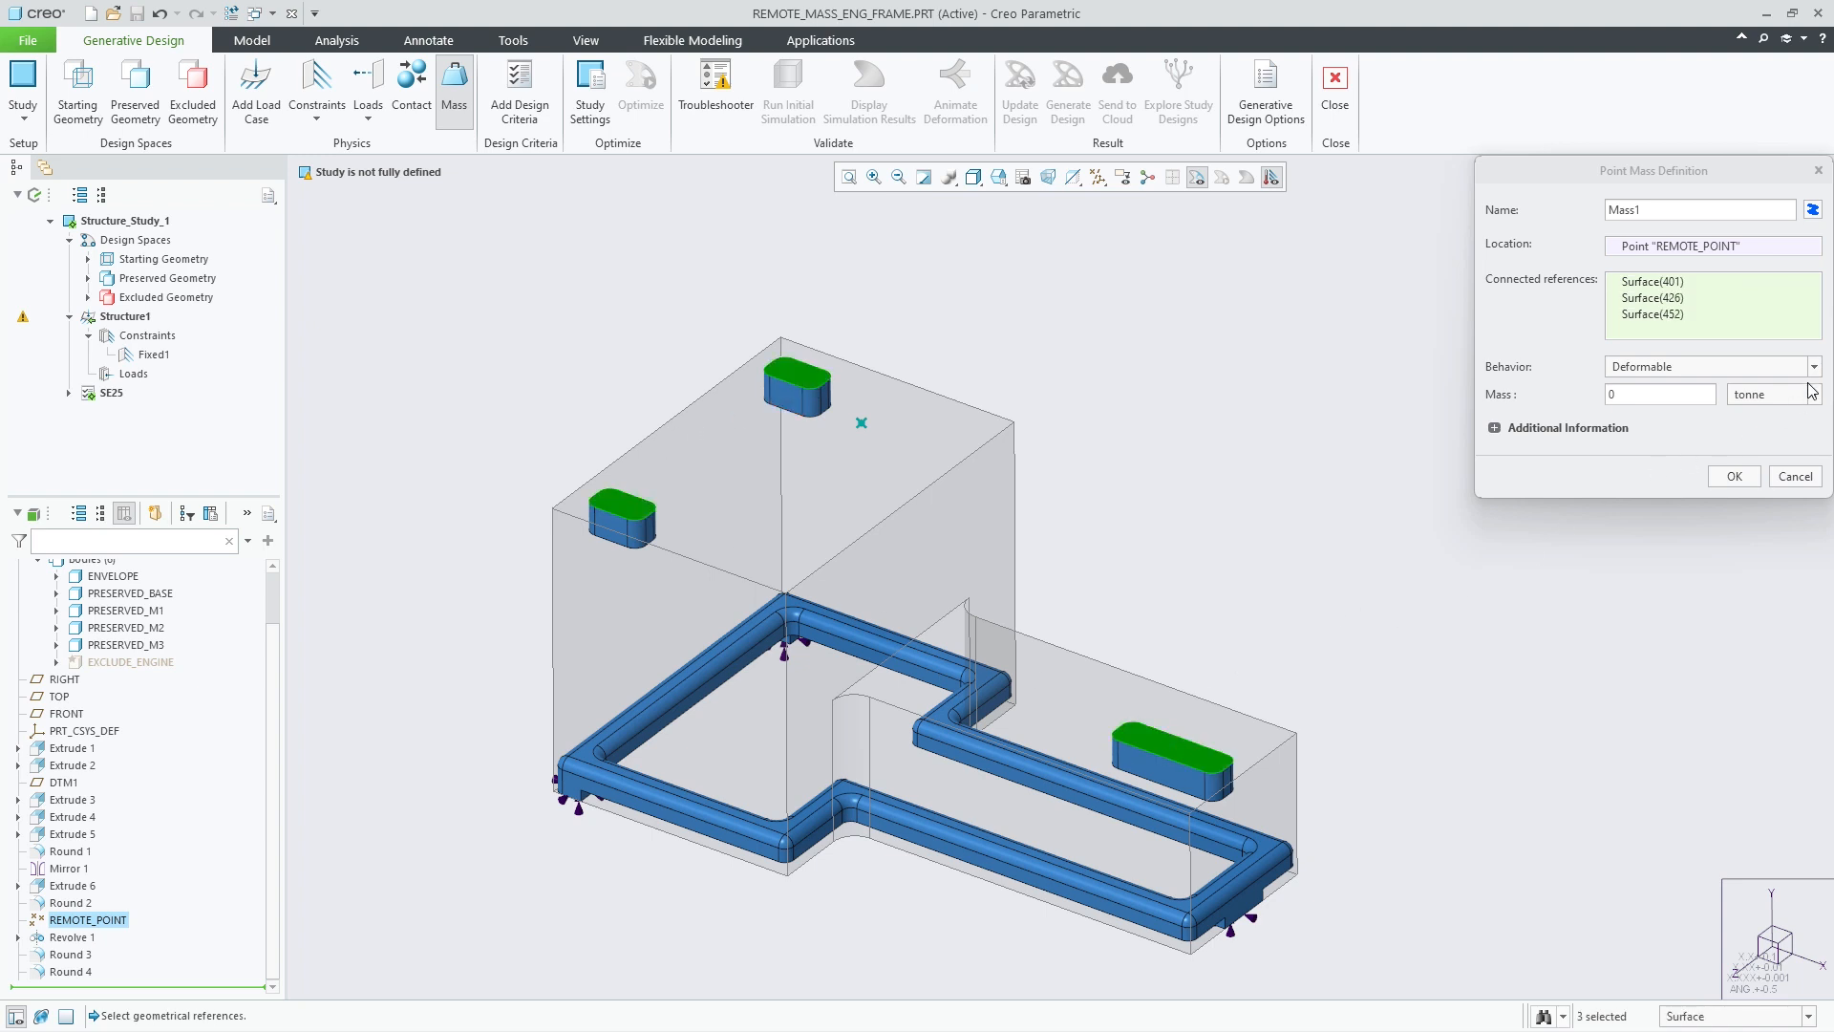
left_click(1815, 367)
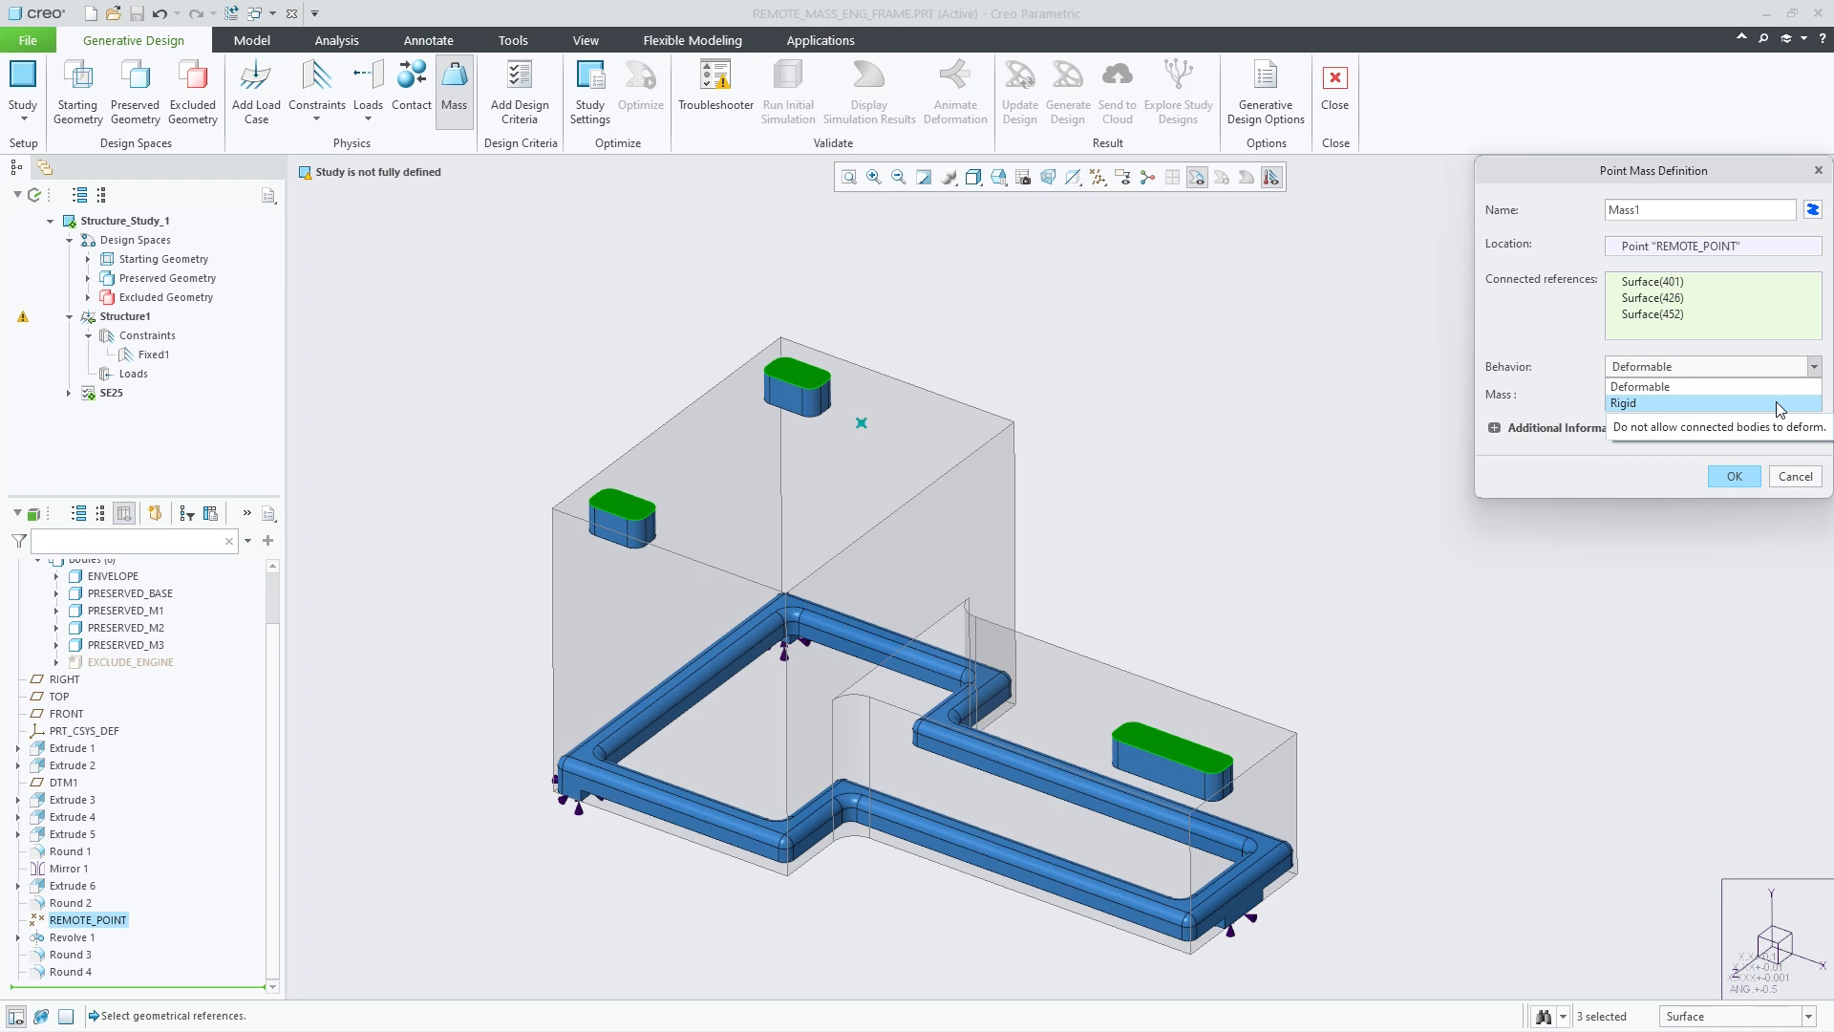
left_click(1643, 386)
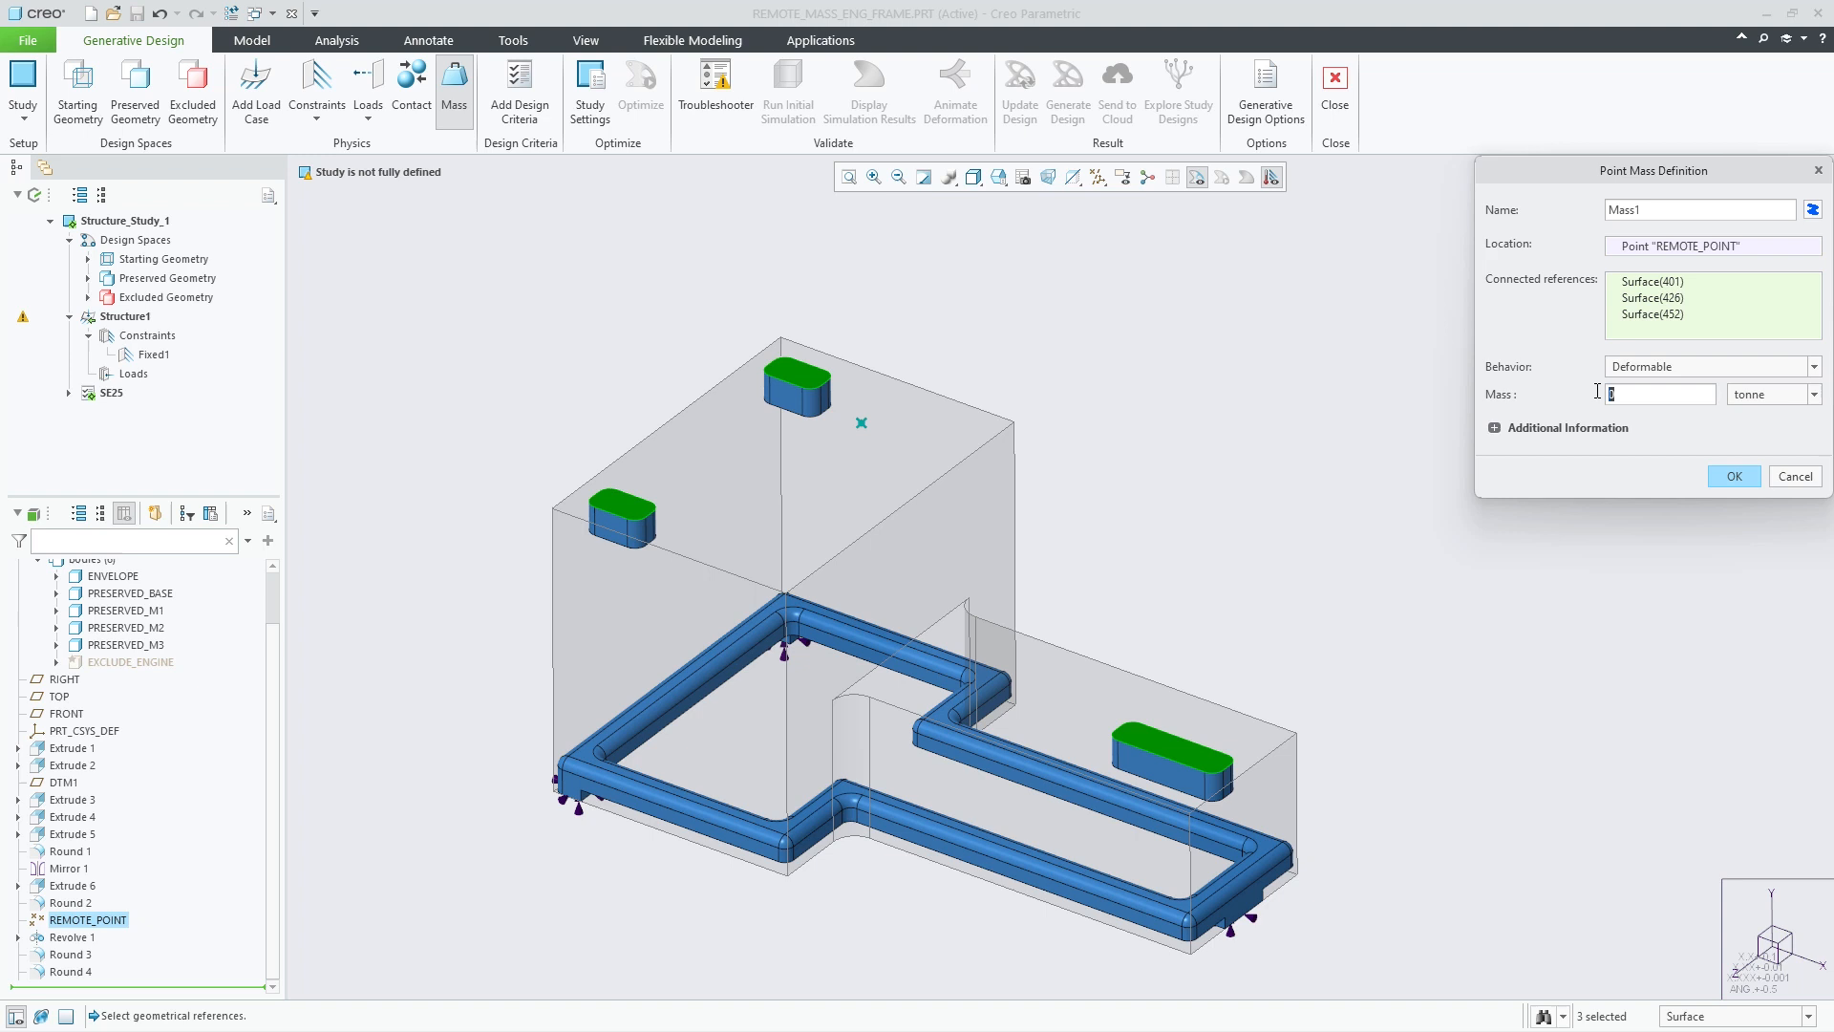
left_click(1815, 394)
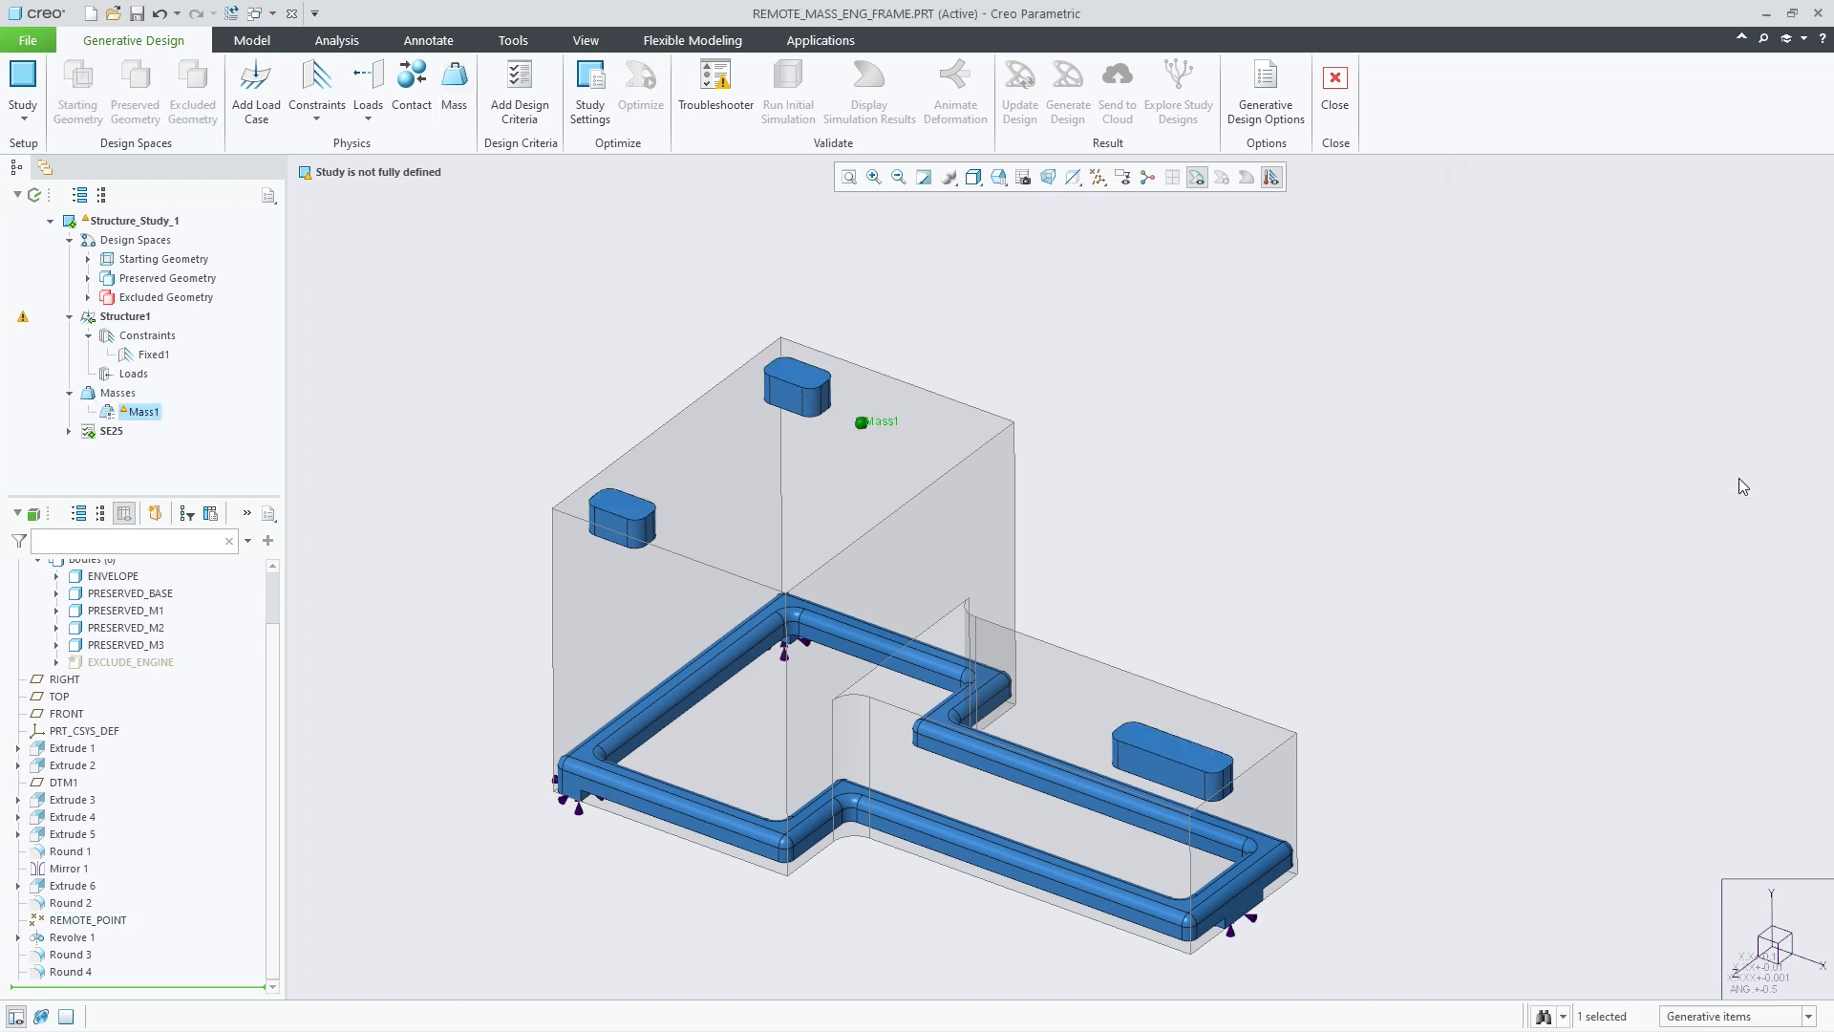
mouse_move(1033, 545)
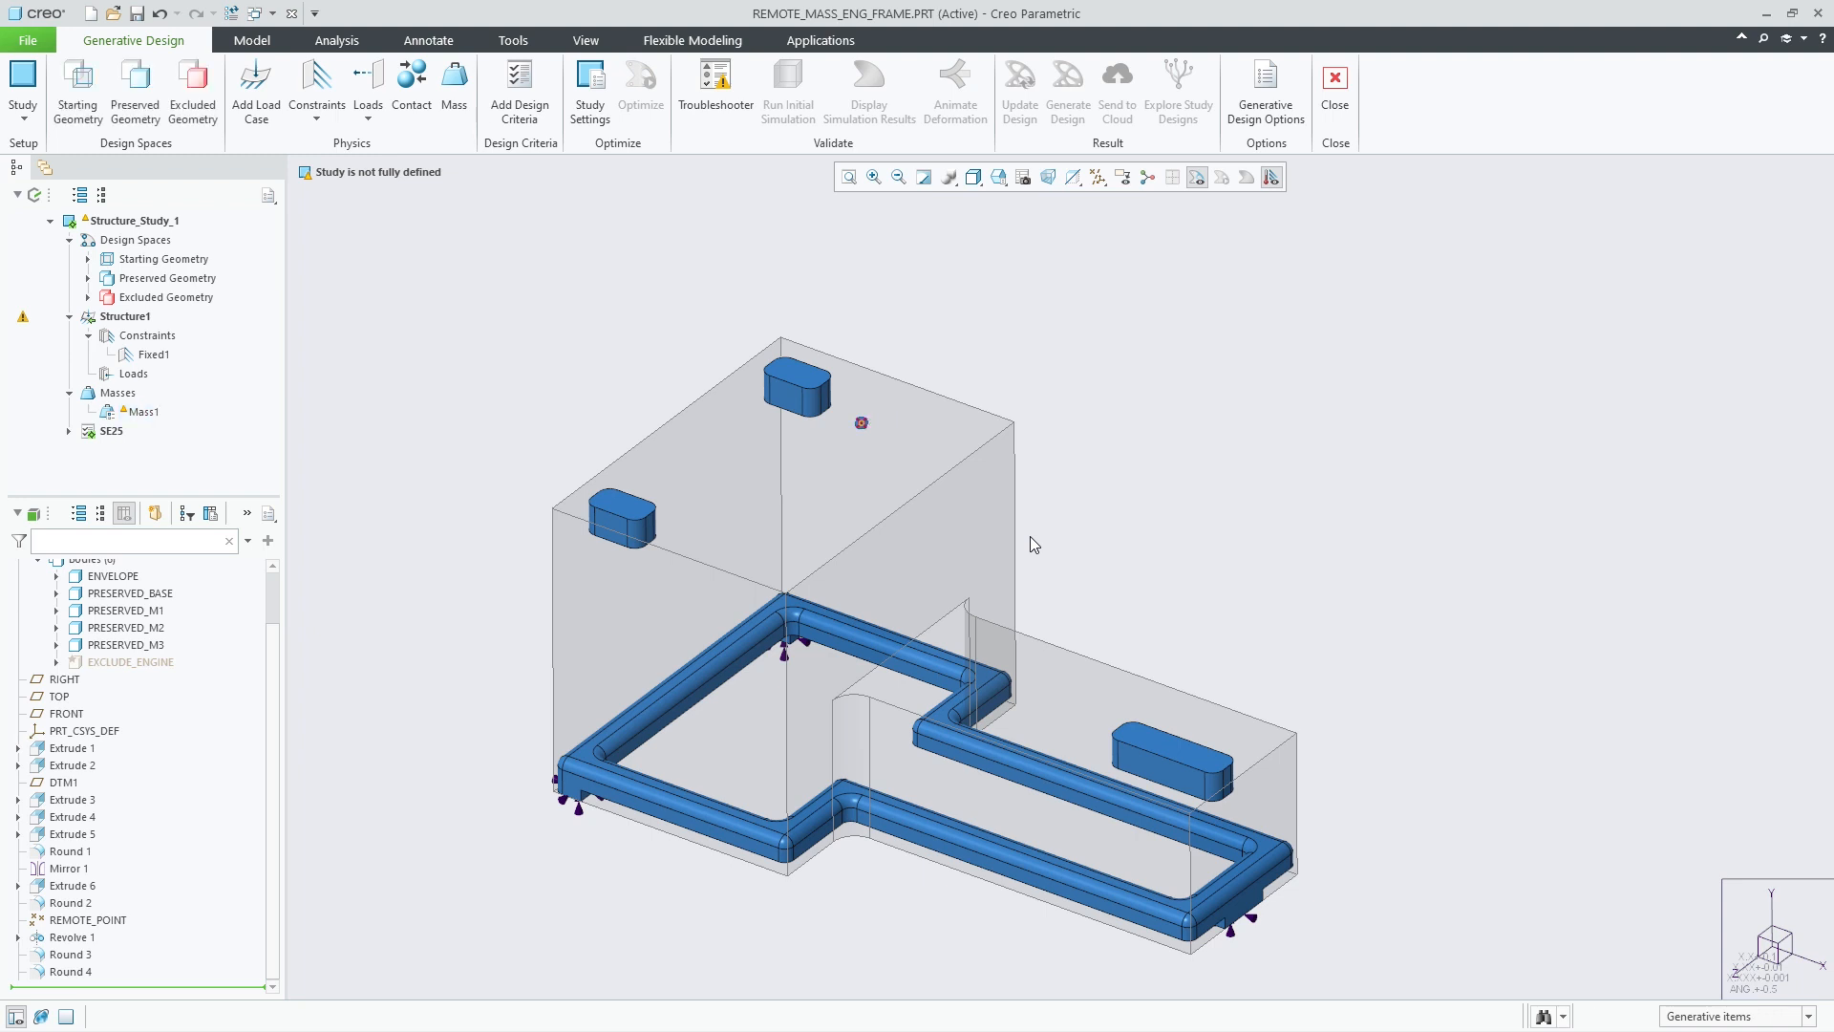
- Add a Linear Acceleration load with Y component -9.8 defined by directional components
left_click(367, 87)
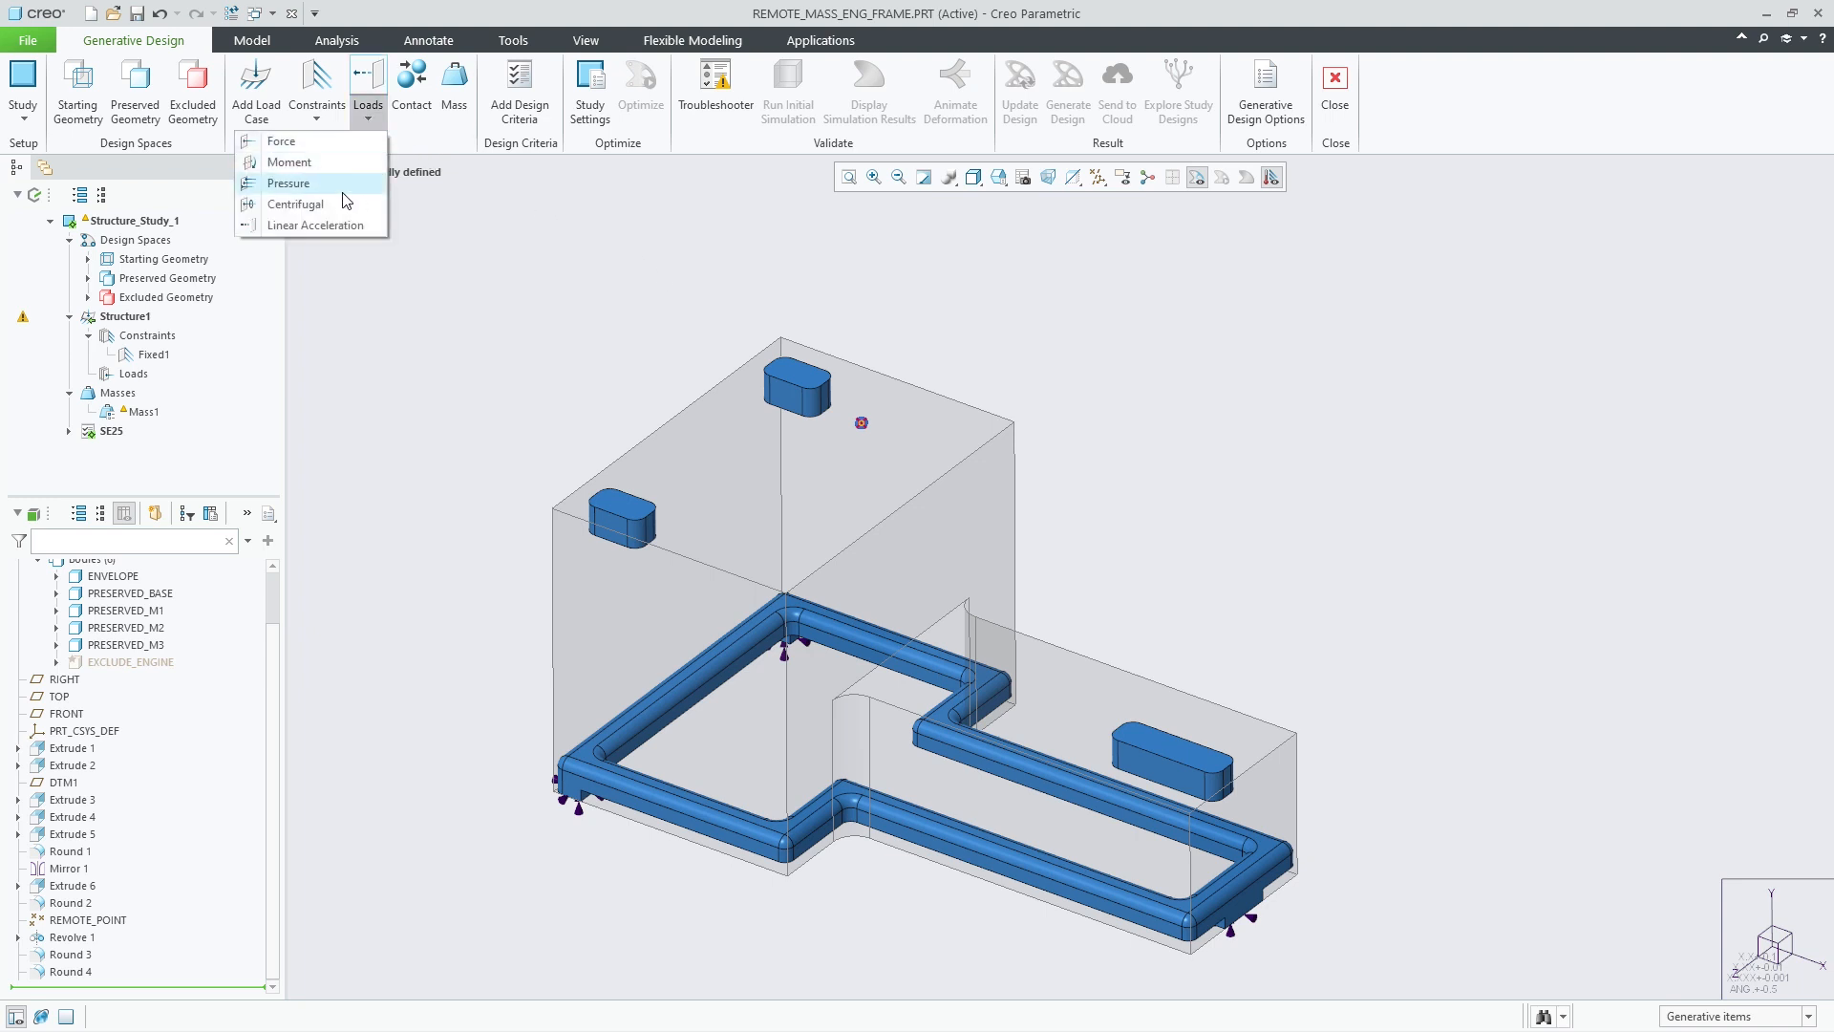
left_click(316, 225)
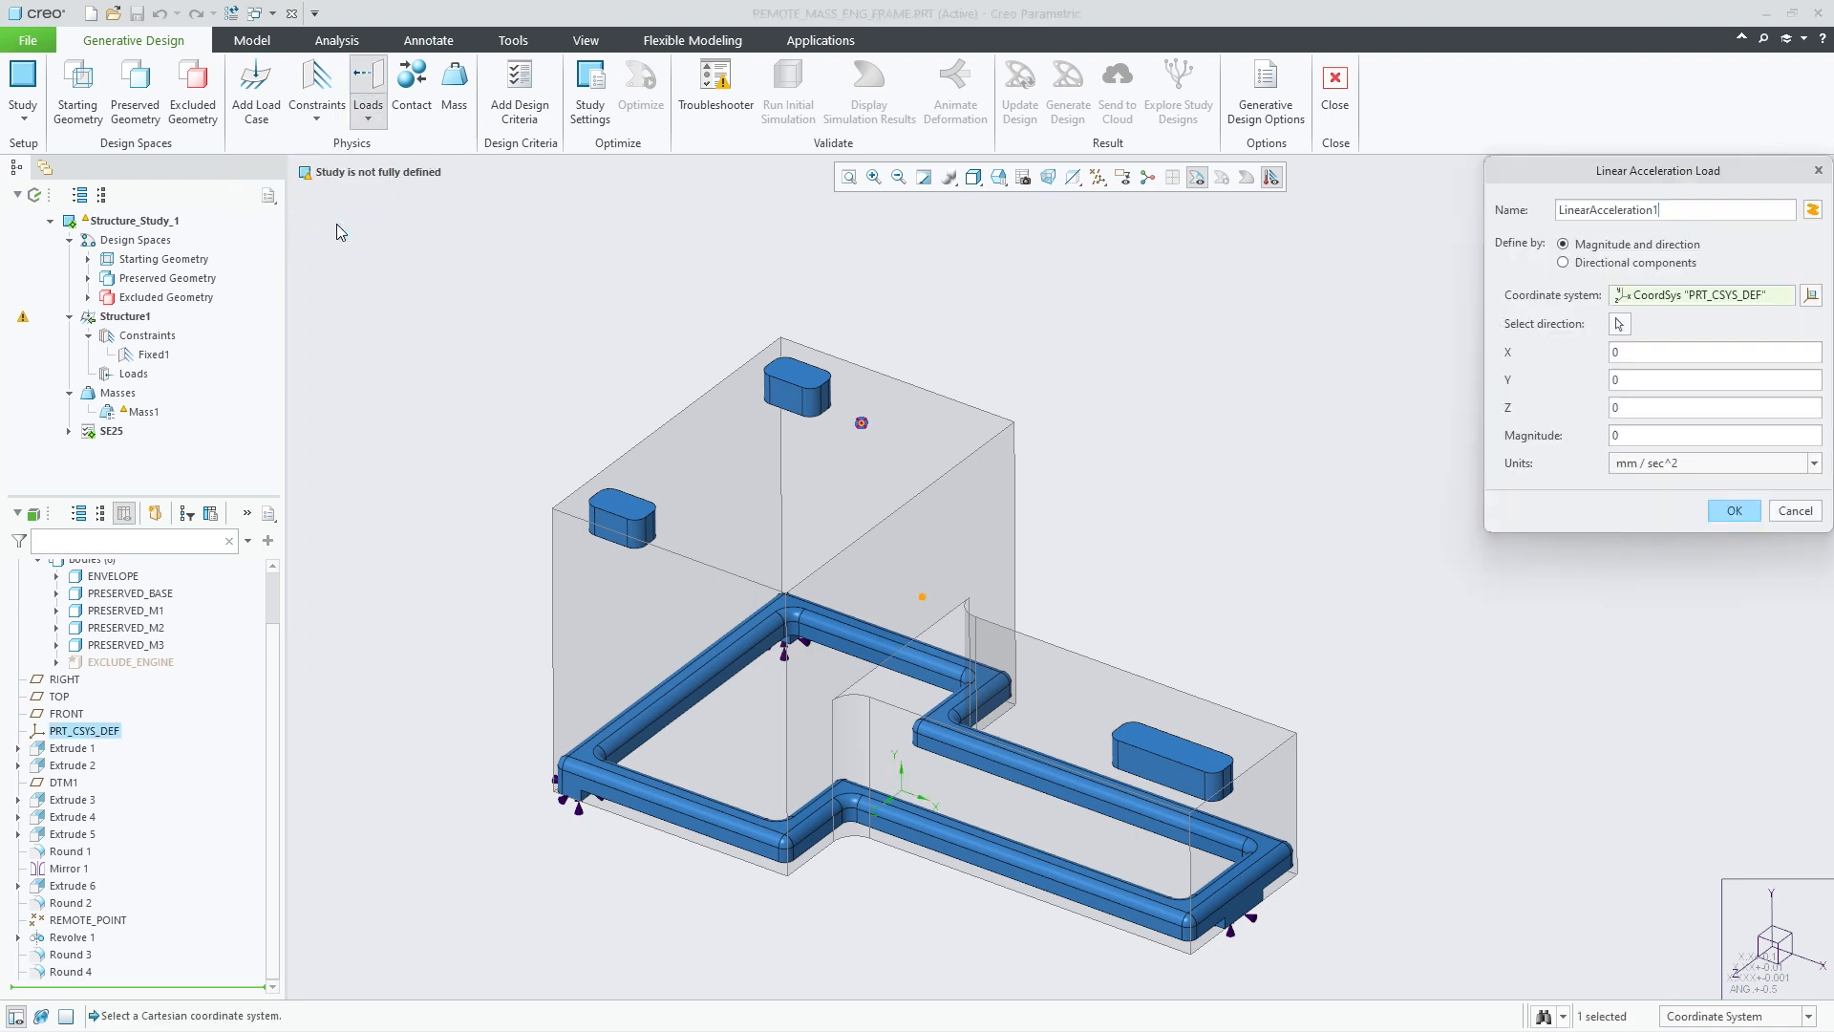
left_click(1713, 378)
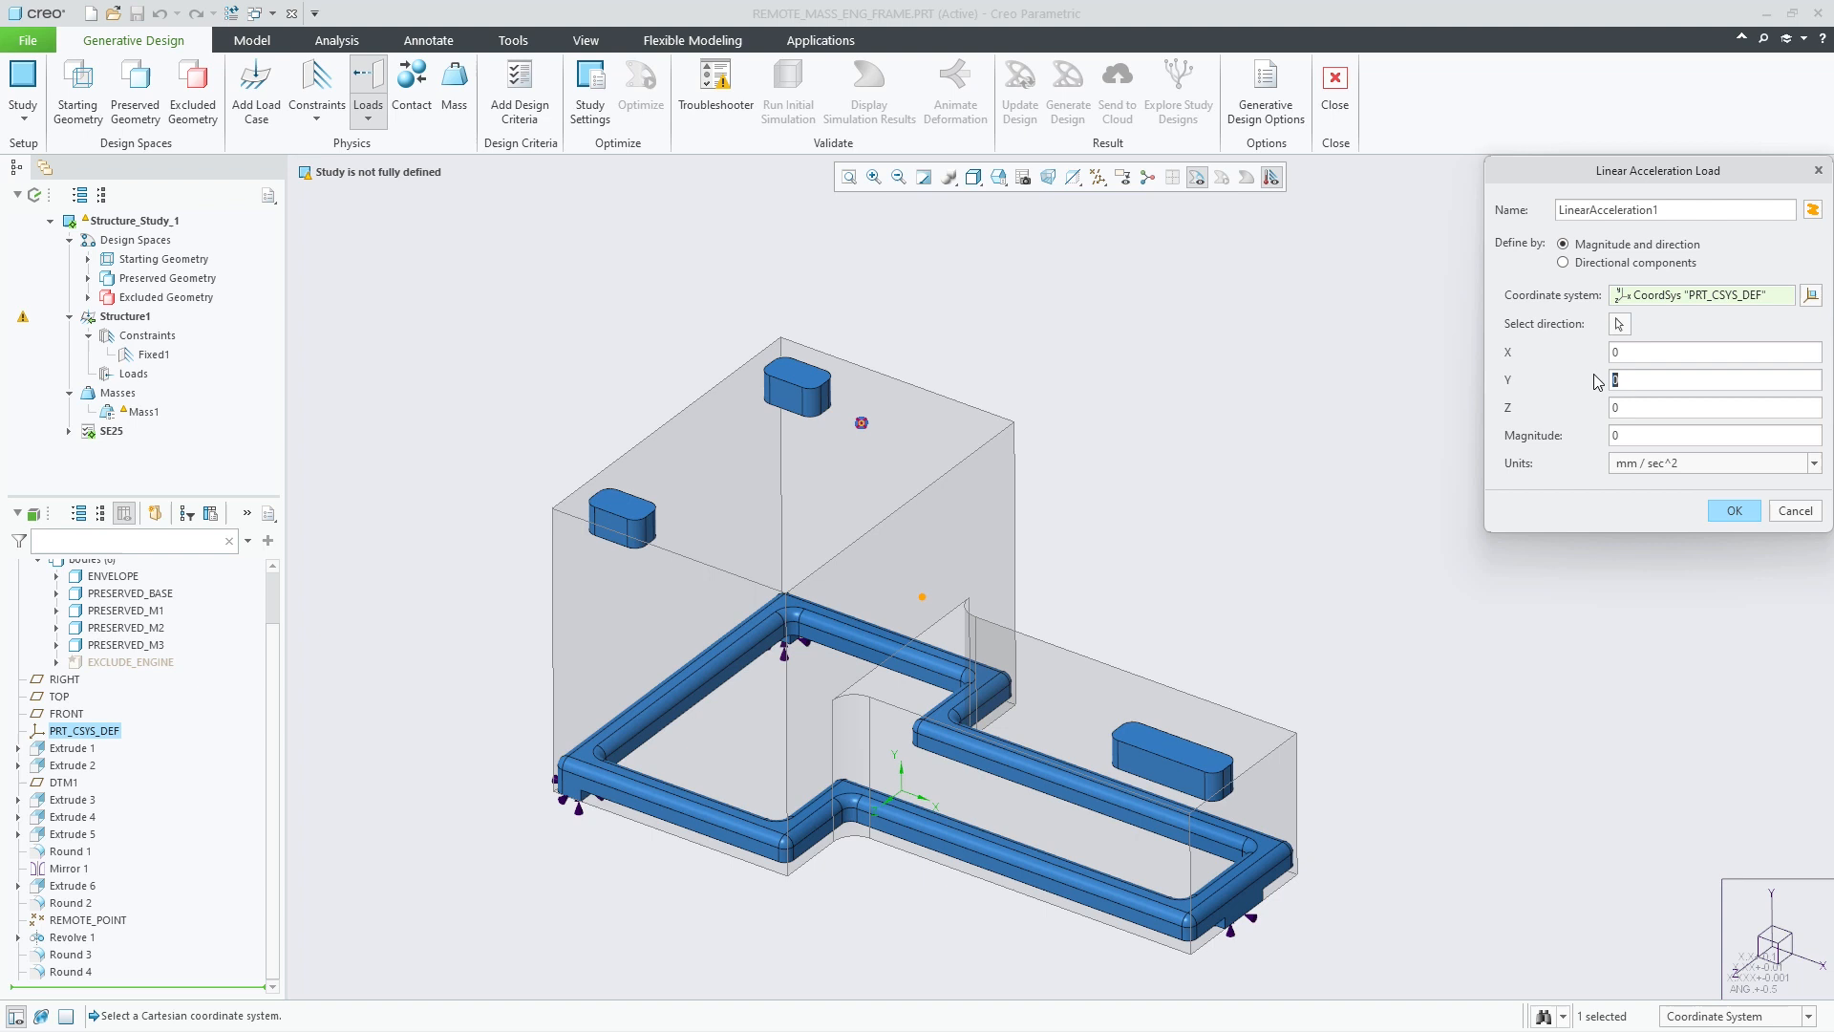
type("-9.8")
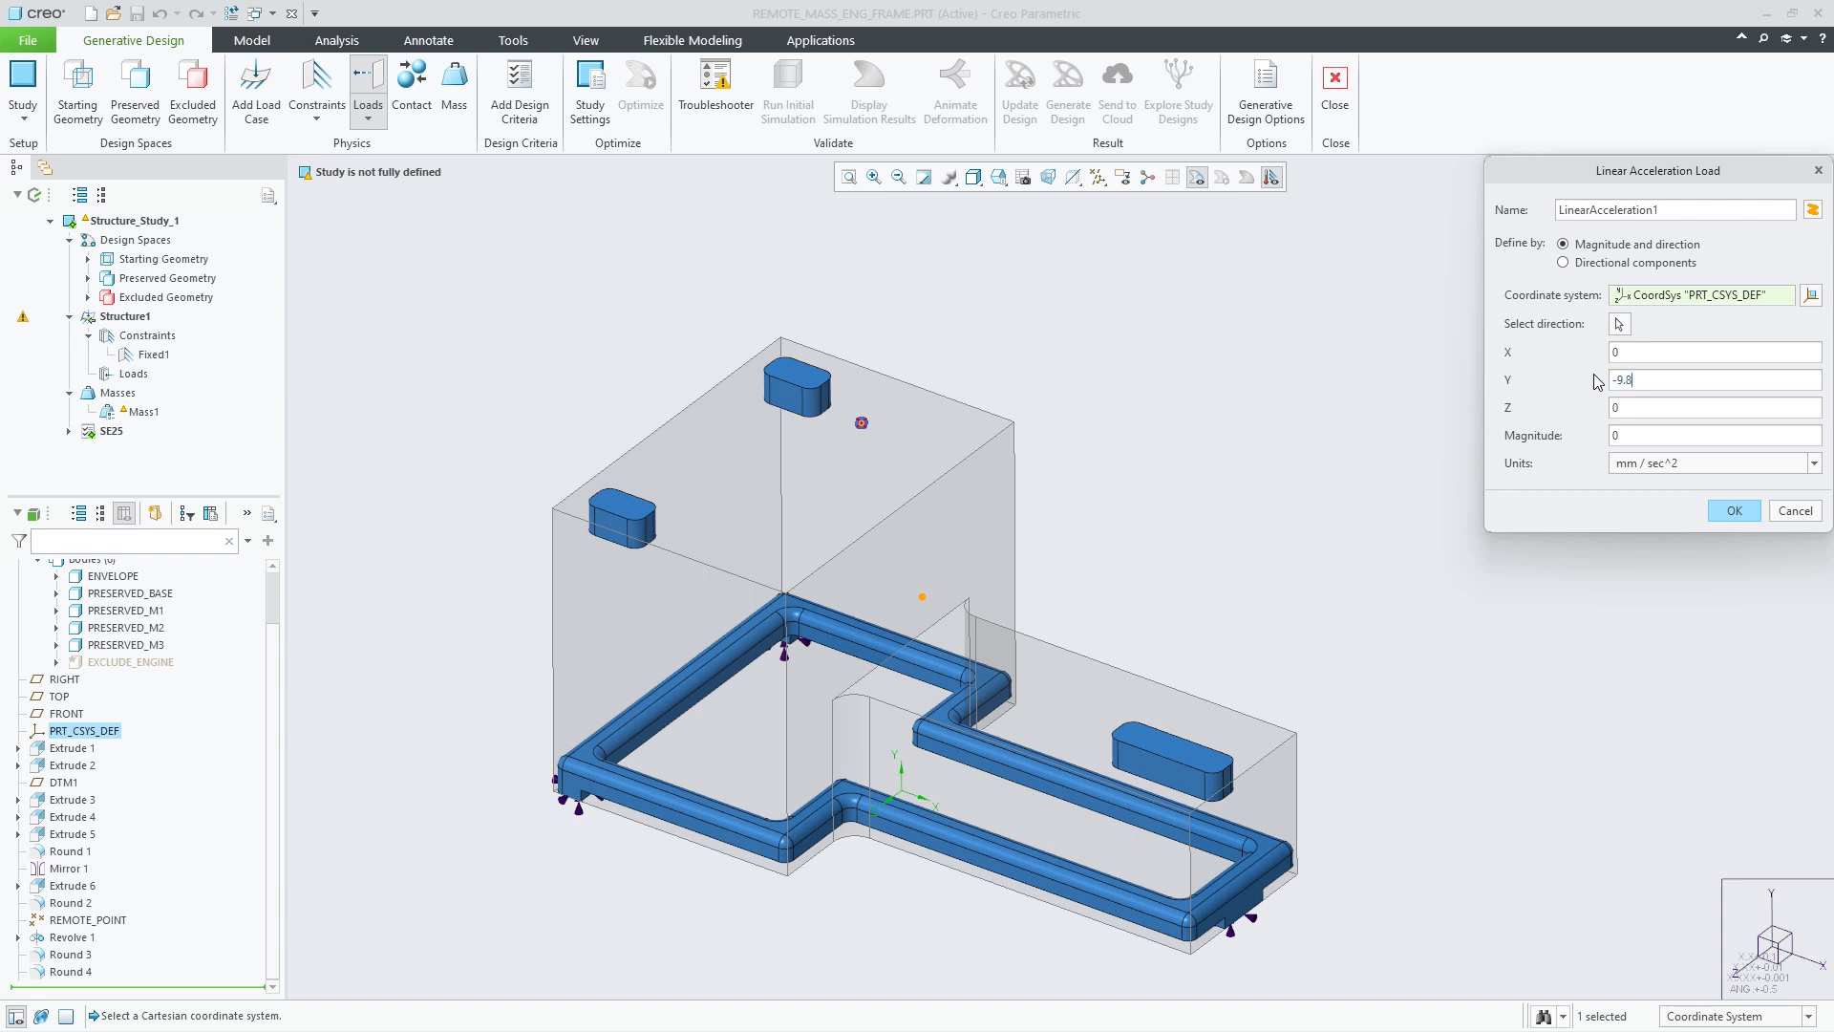
left_click(1562, 261)
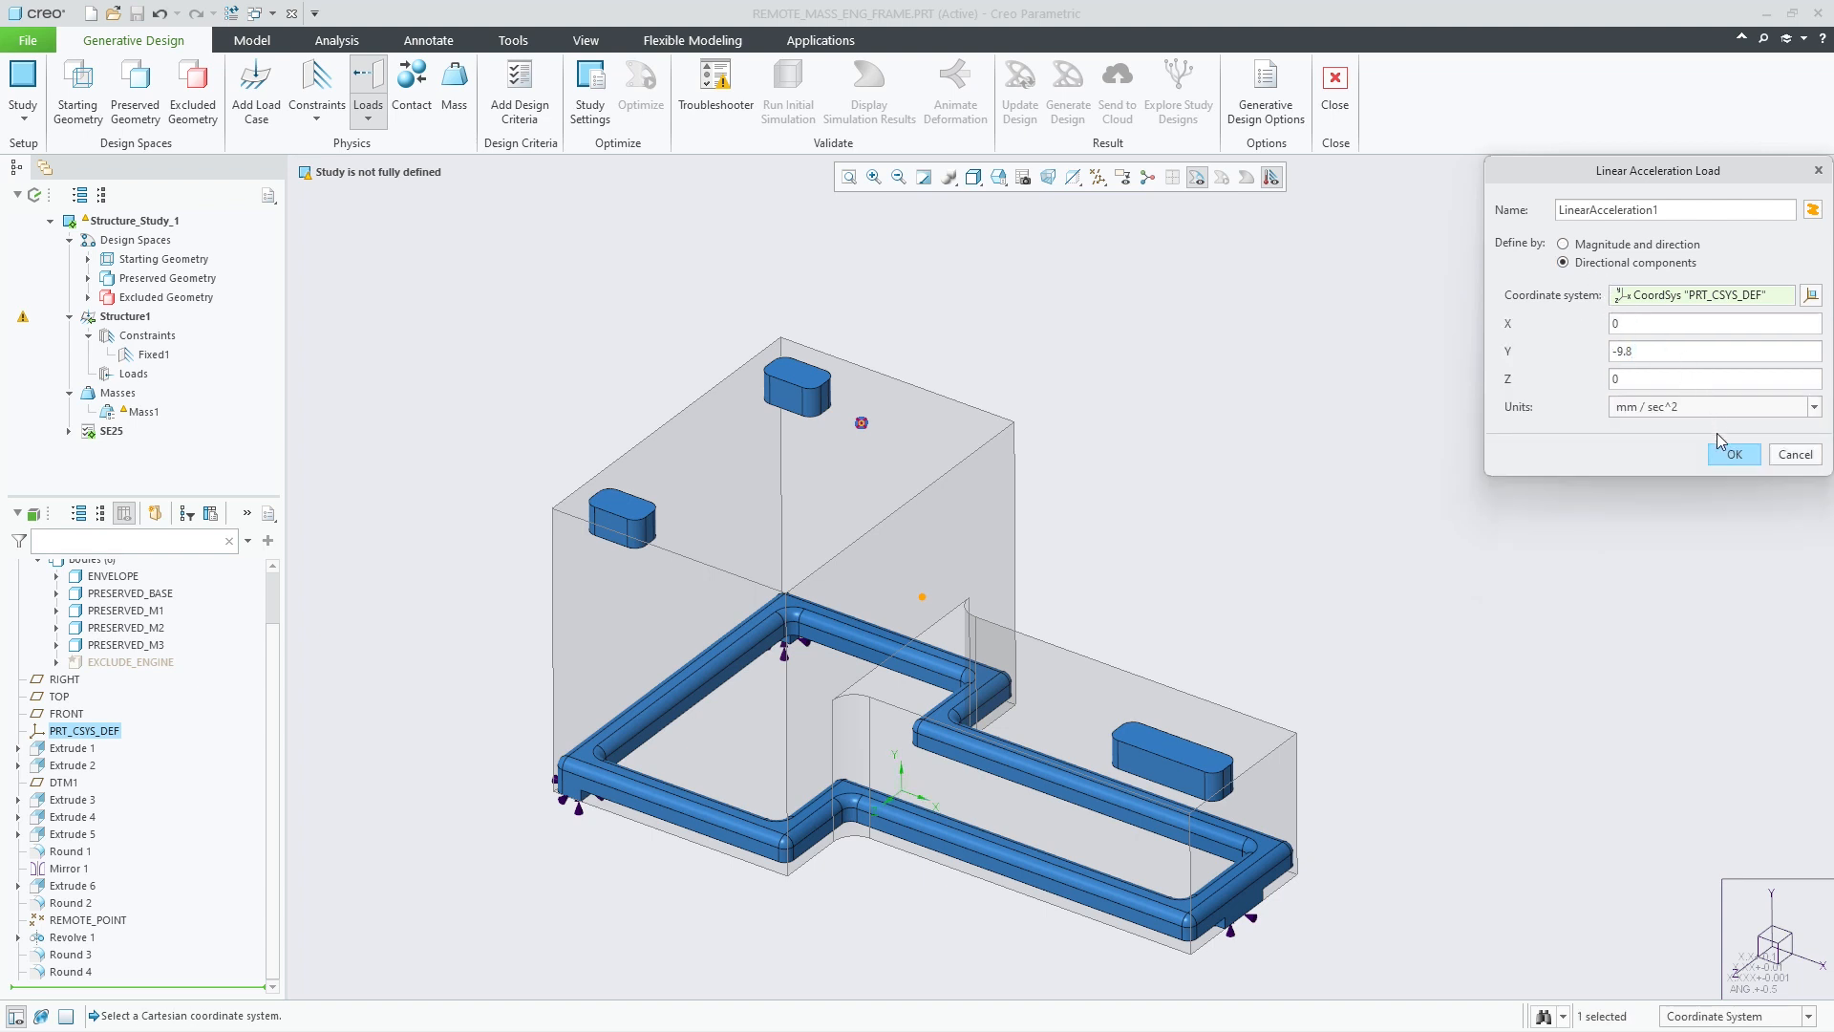
left_click(1733, 454)
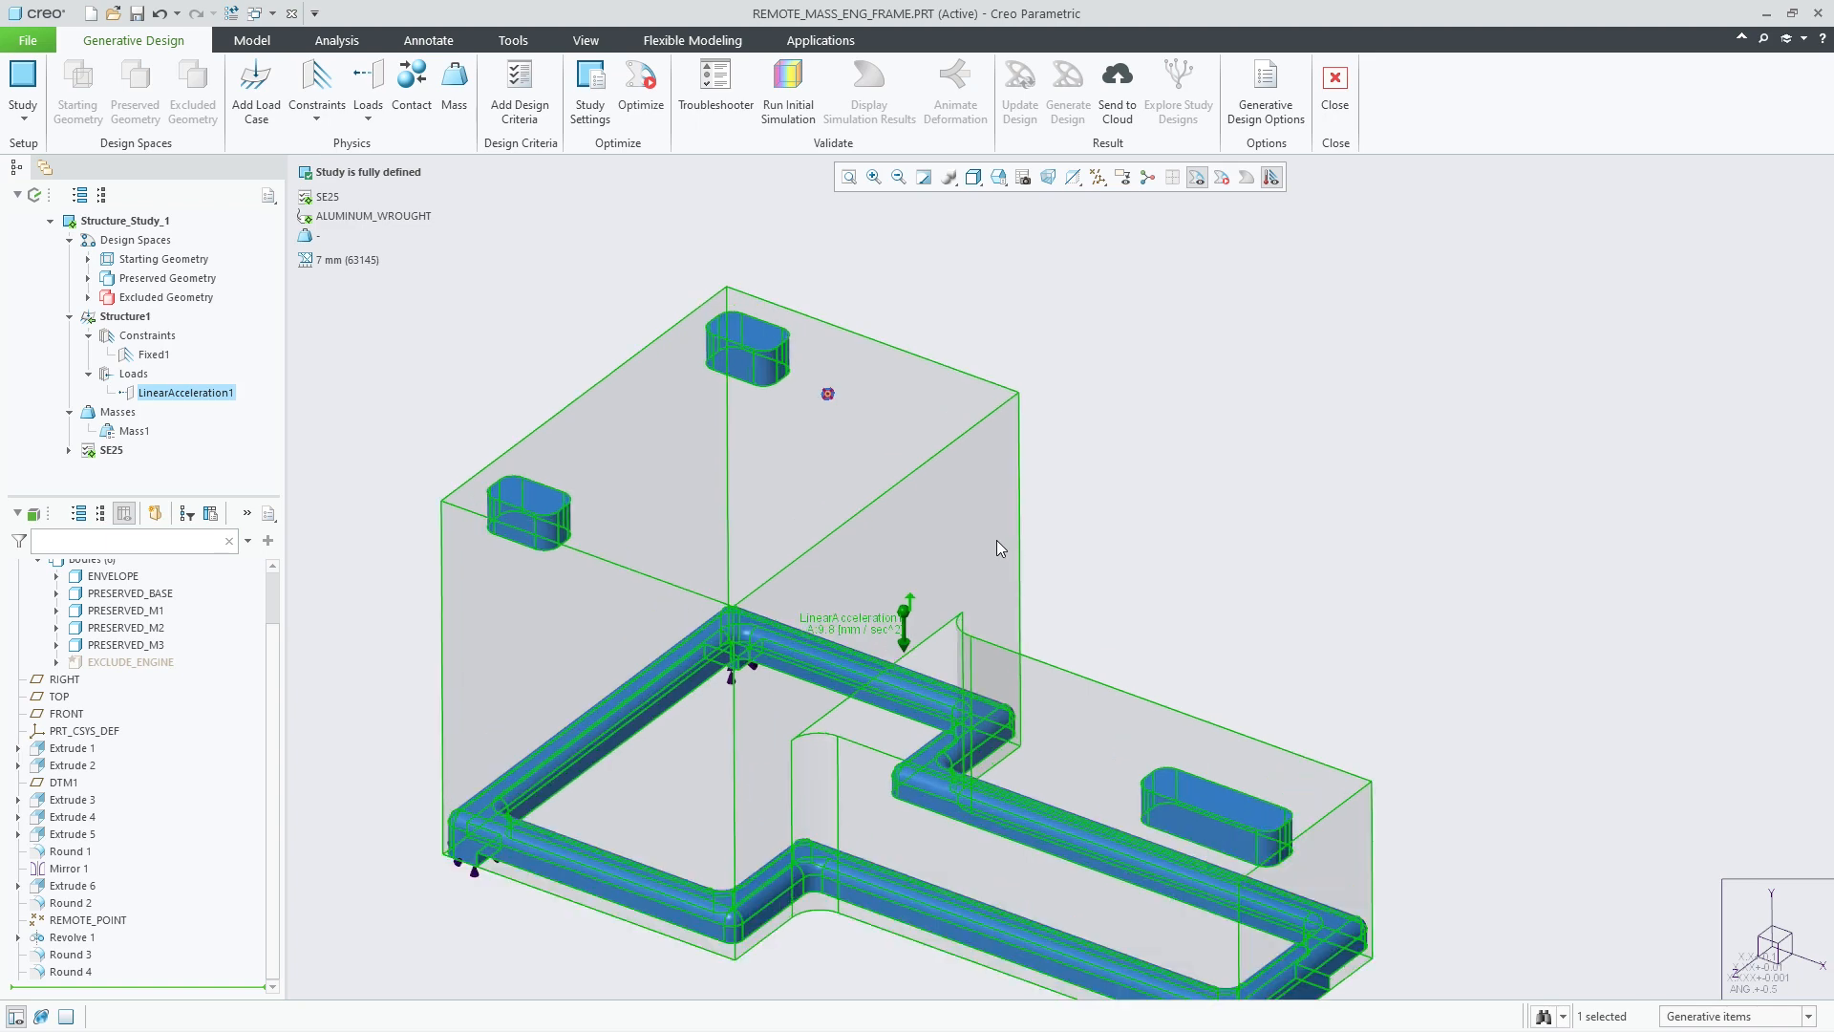
- Run the optimization, generate the design and return to the Model tab with the reconstructed frame
left_click(640, 87)
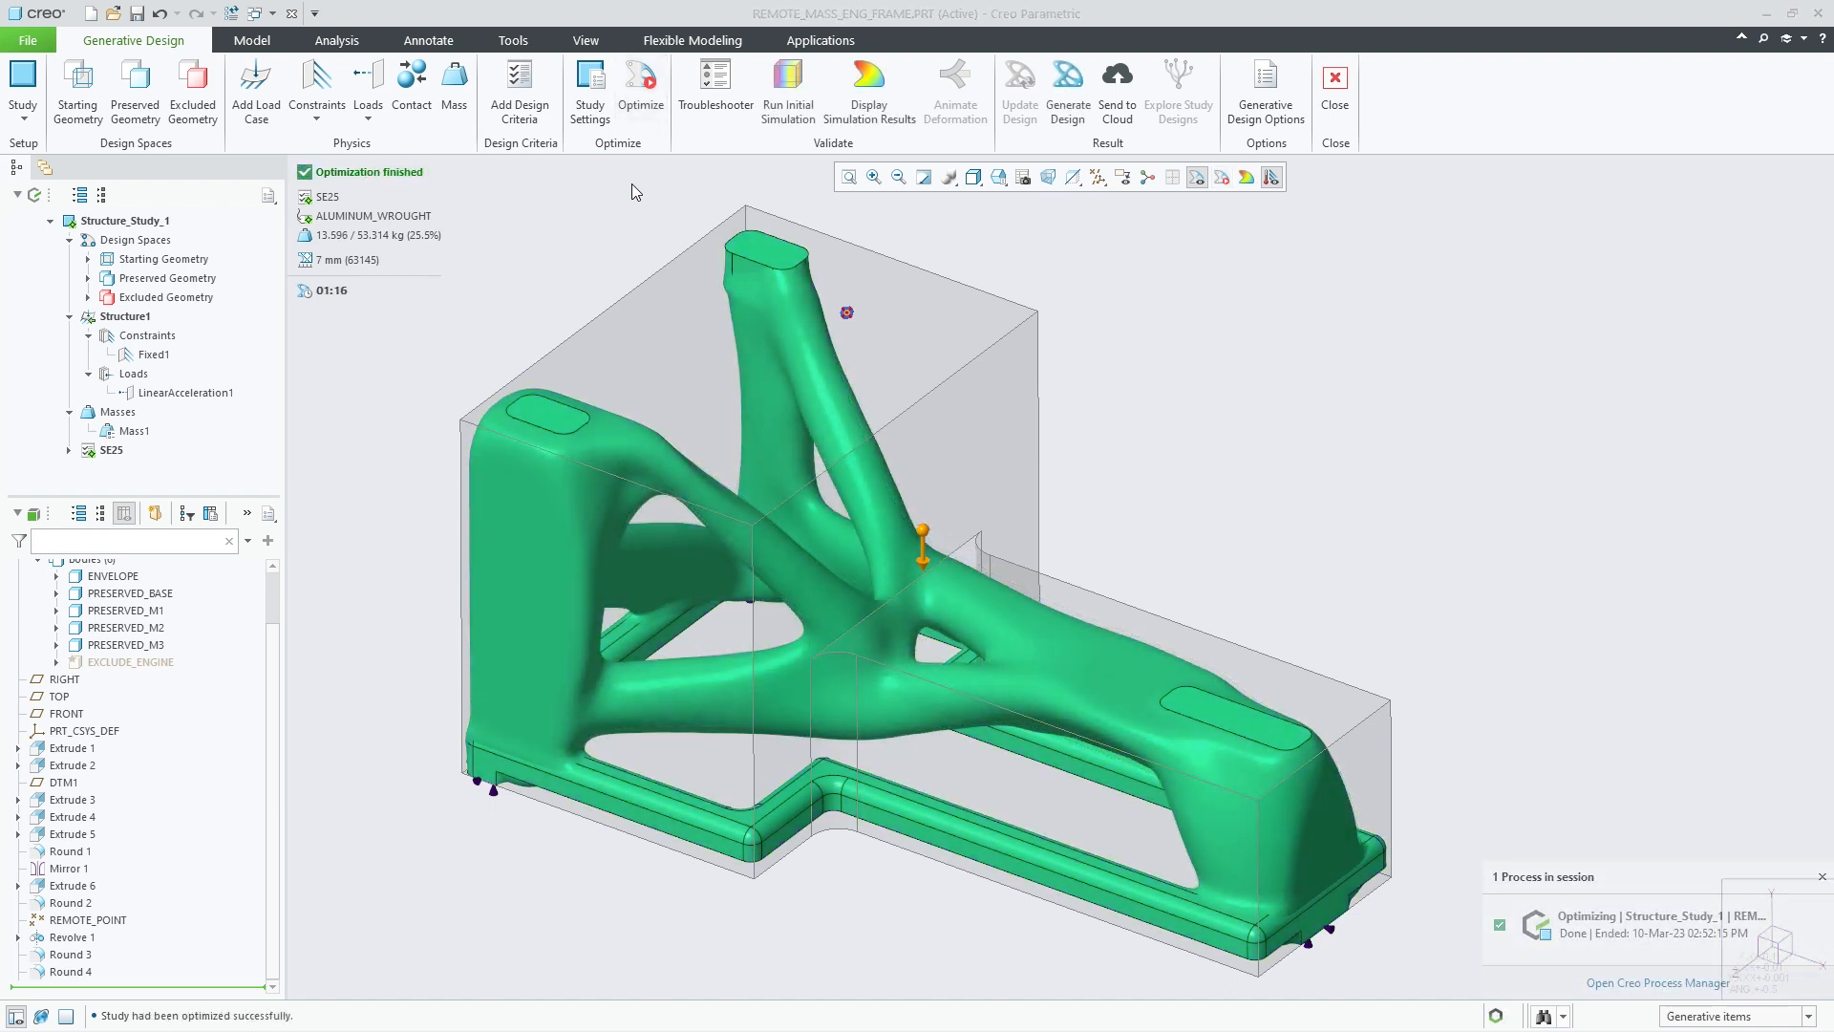
mouse_move(1066, 90)
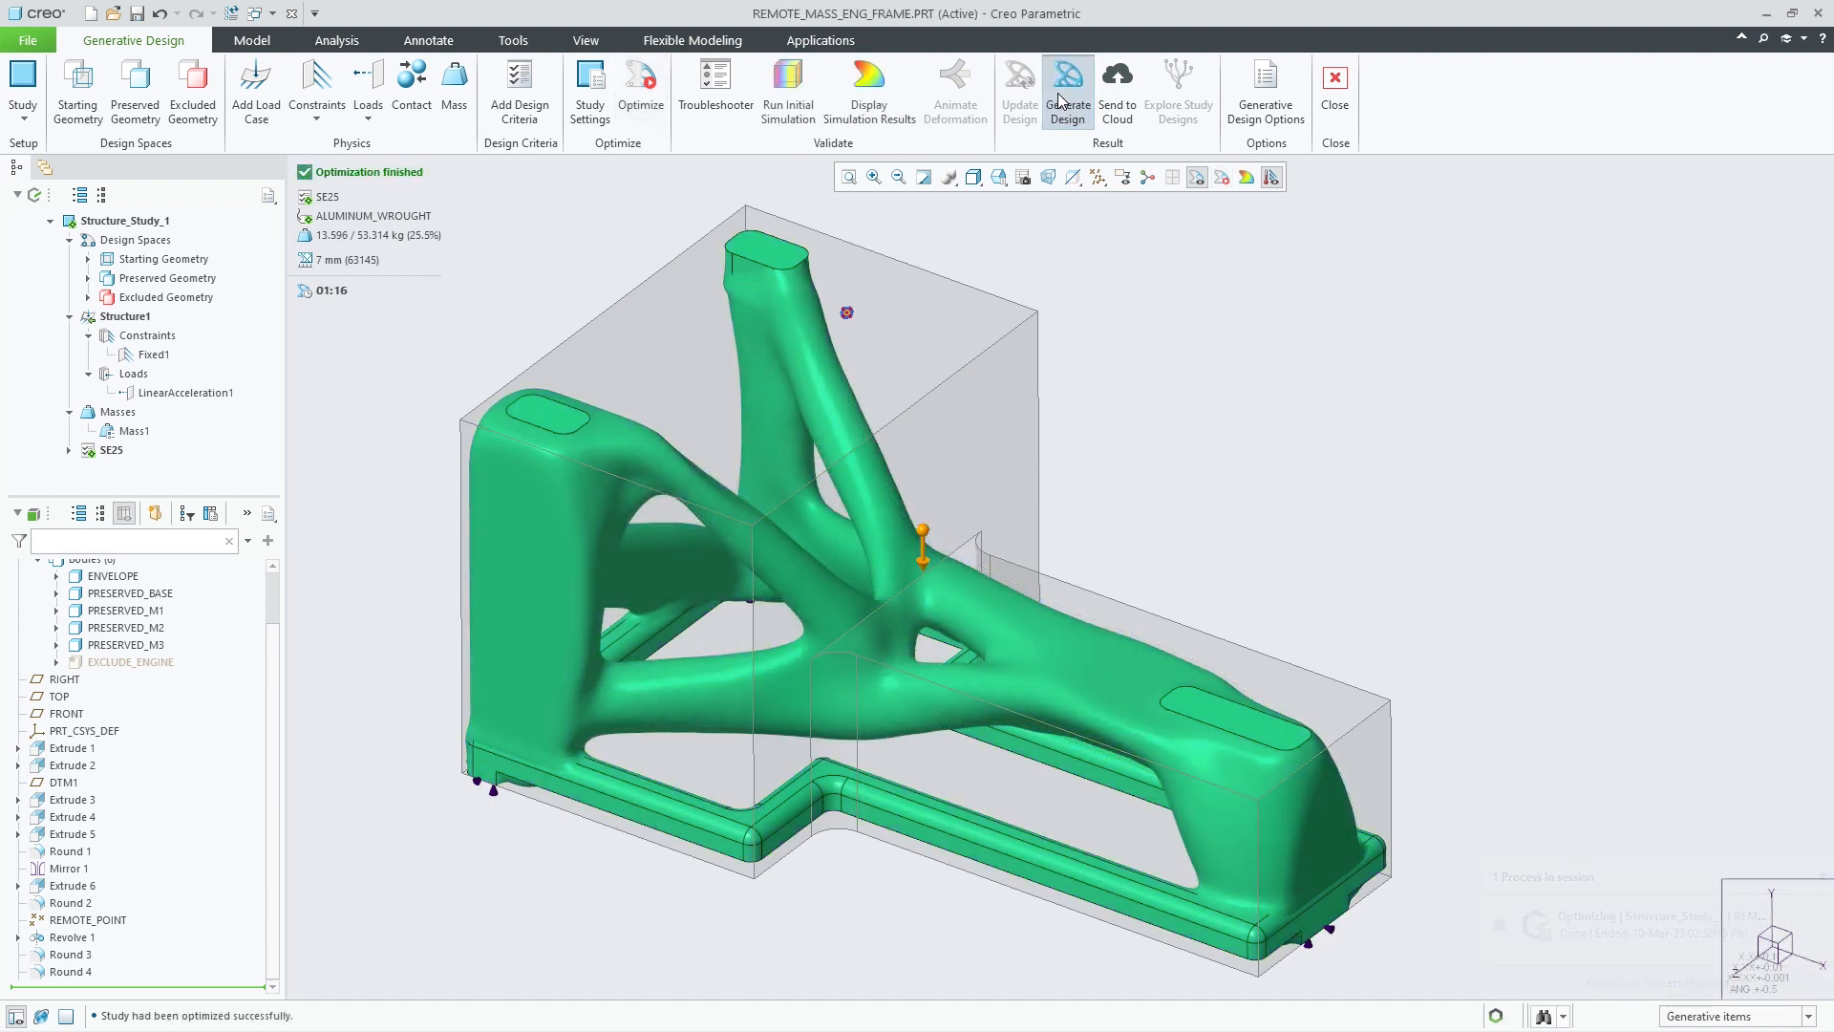
left_click(1066, 90)
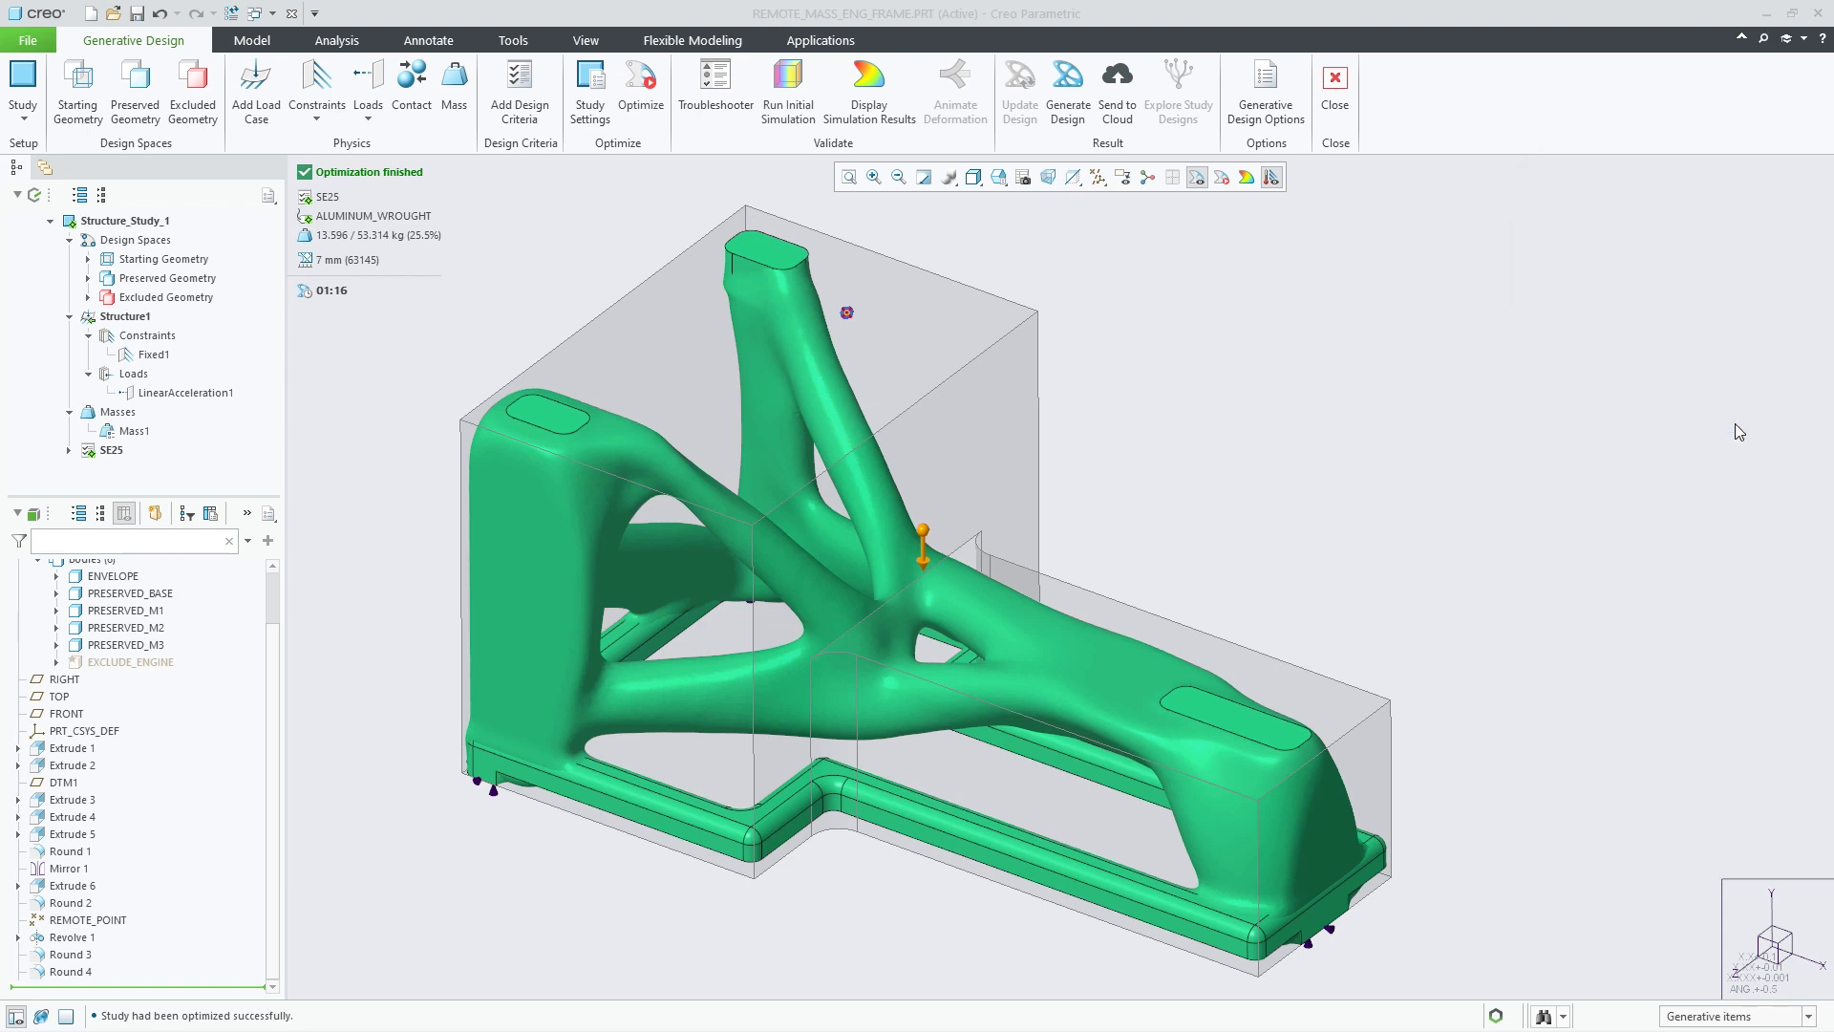
left_click(1336, 88)
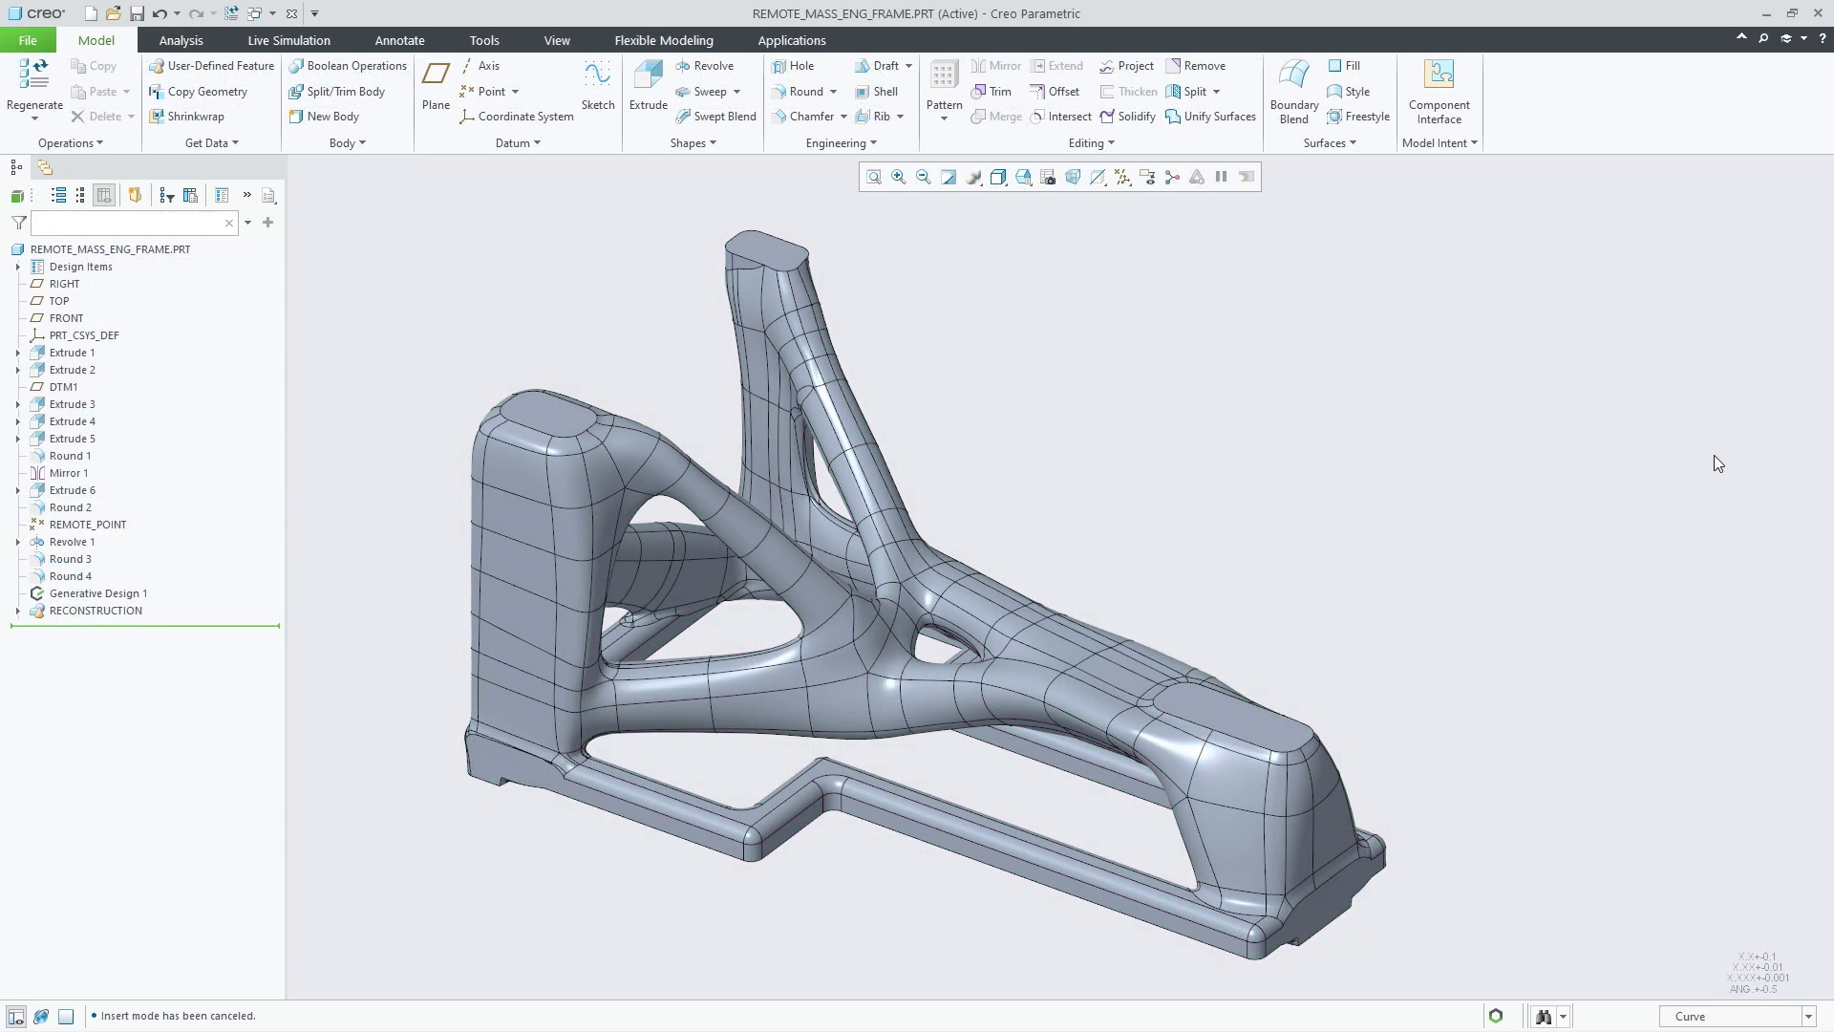